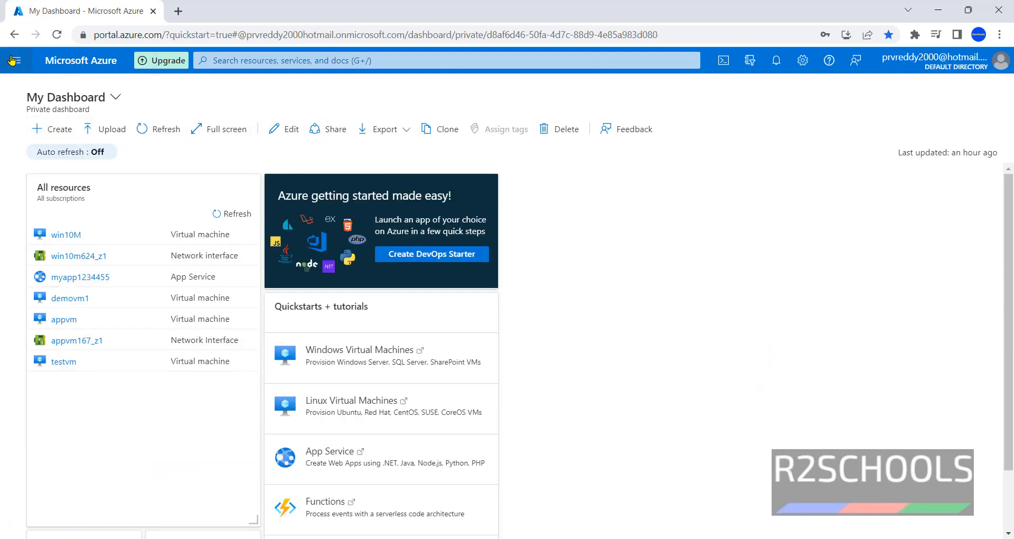
- Reach the Virtual machines service through All services by searching 'virtual'
left_click(16, 60)
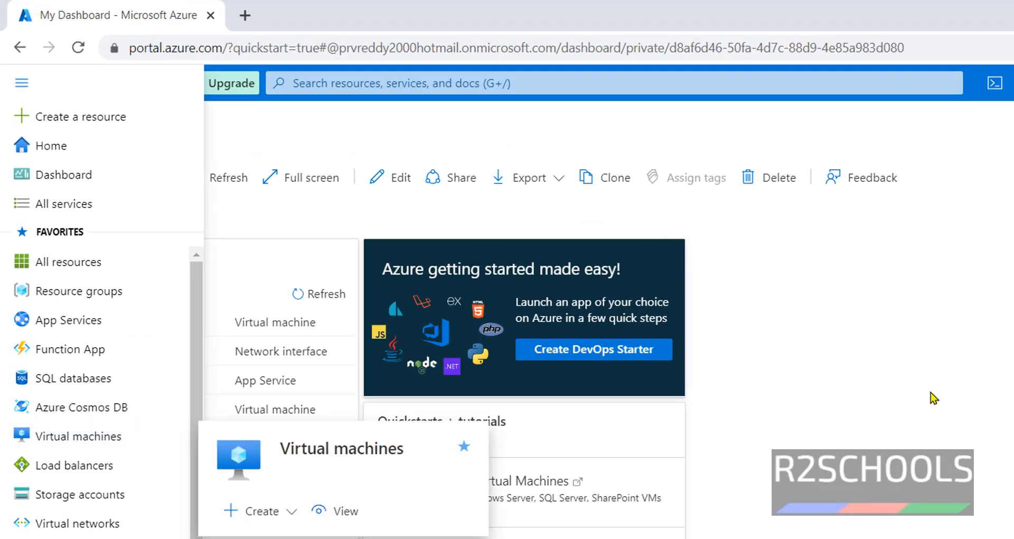
left_click(64, 204)
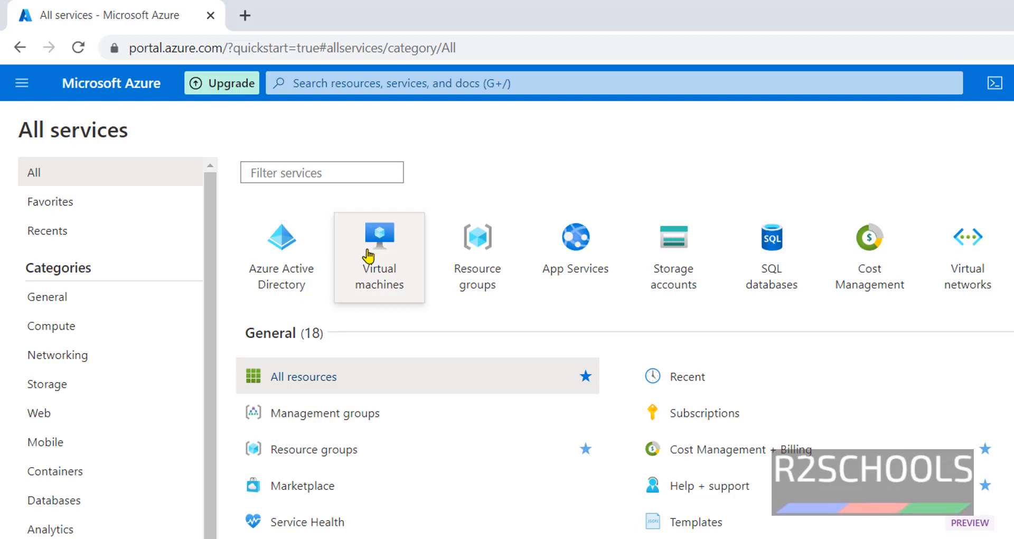
left_click(381, 82)
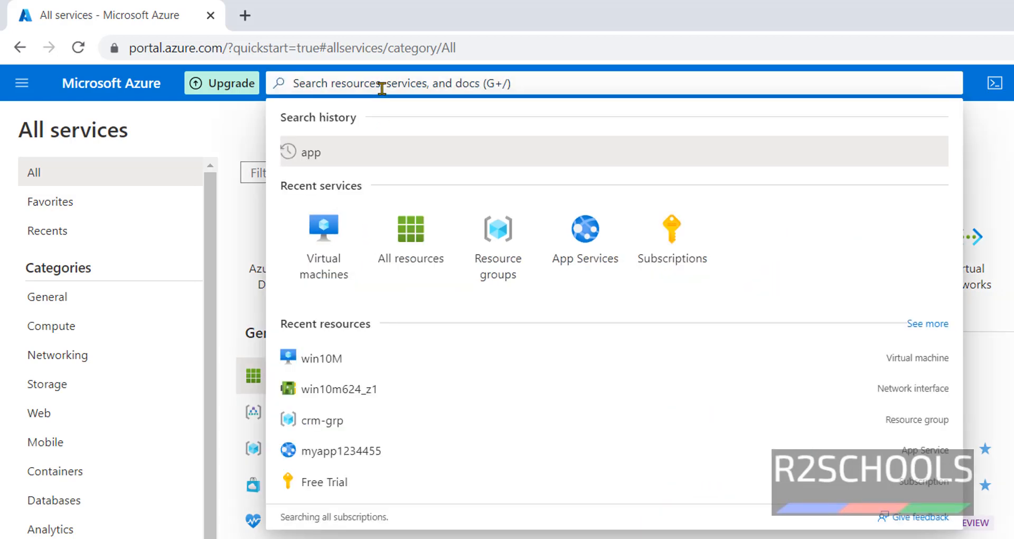
type("virtual mmachine")
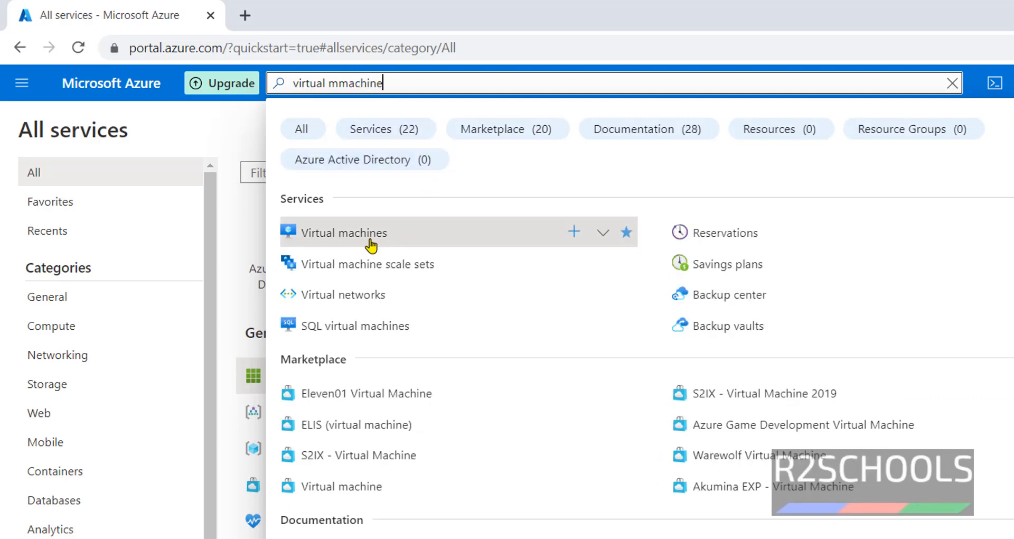
left_click(345, 232)
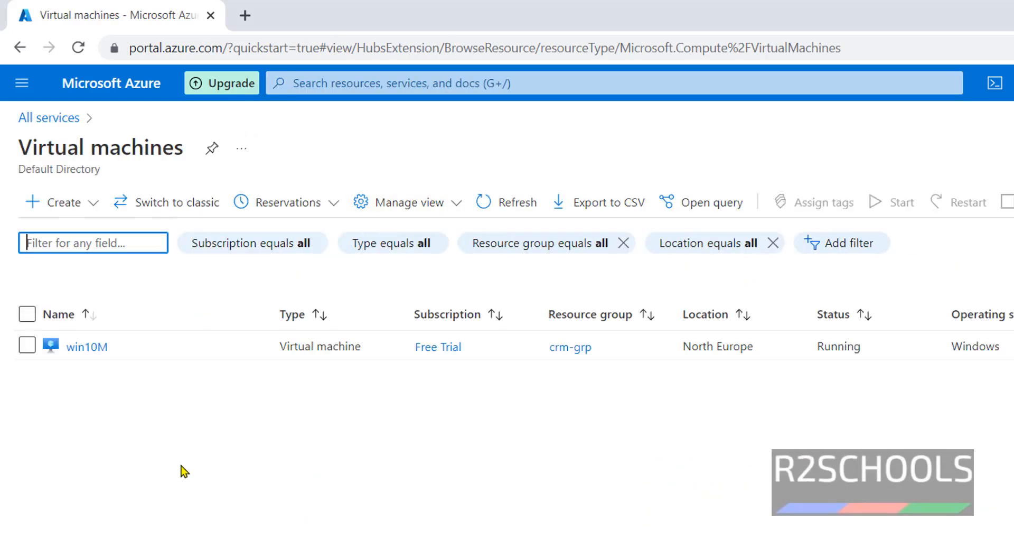
- Return to All services and reopen the Virtual machines service
left_click(46, 117)
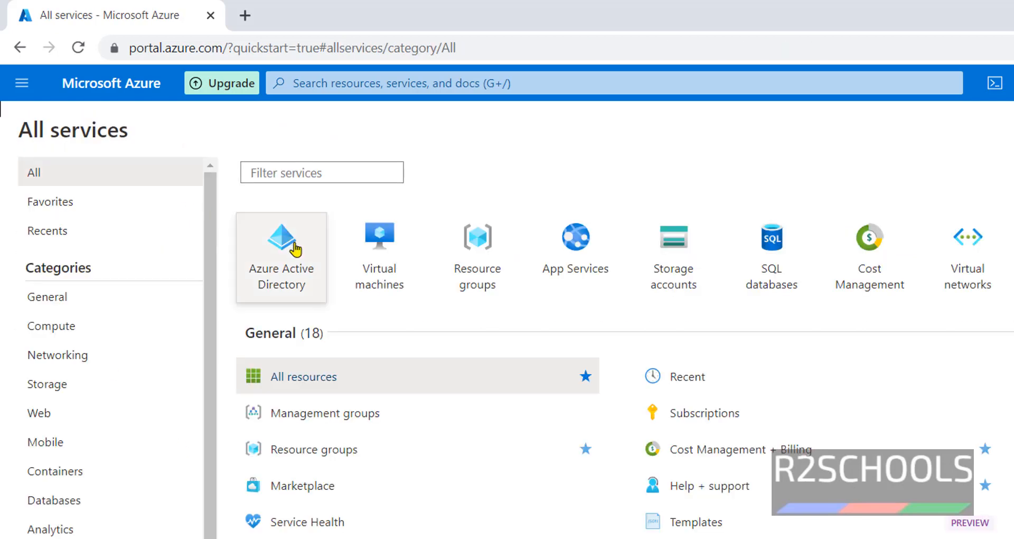
left_click(21, 84)
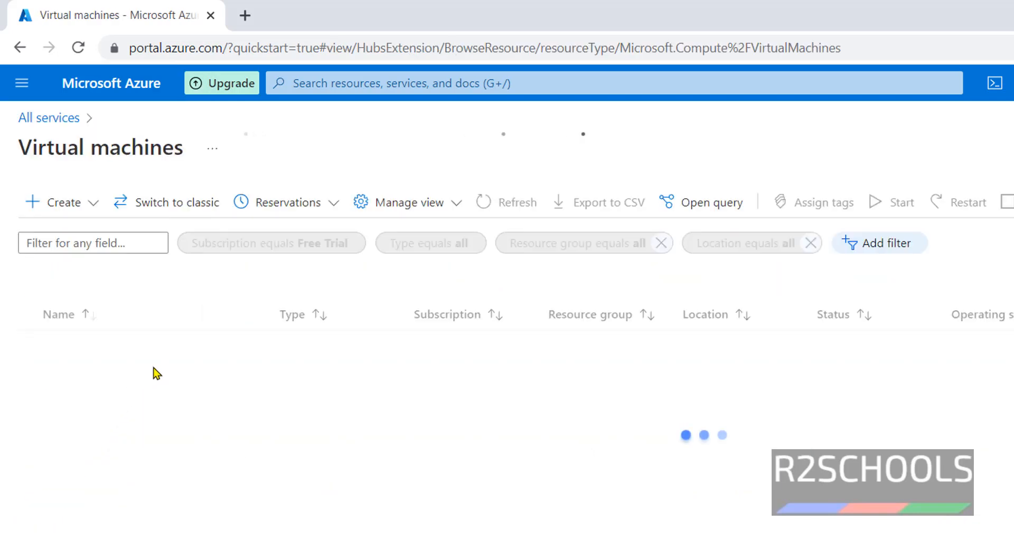
- Start creating a standard Azure virtual machine, landing on the Basics form
left_click(59, 202)
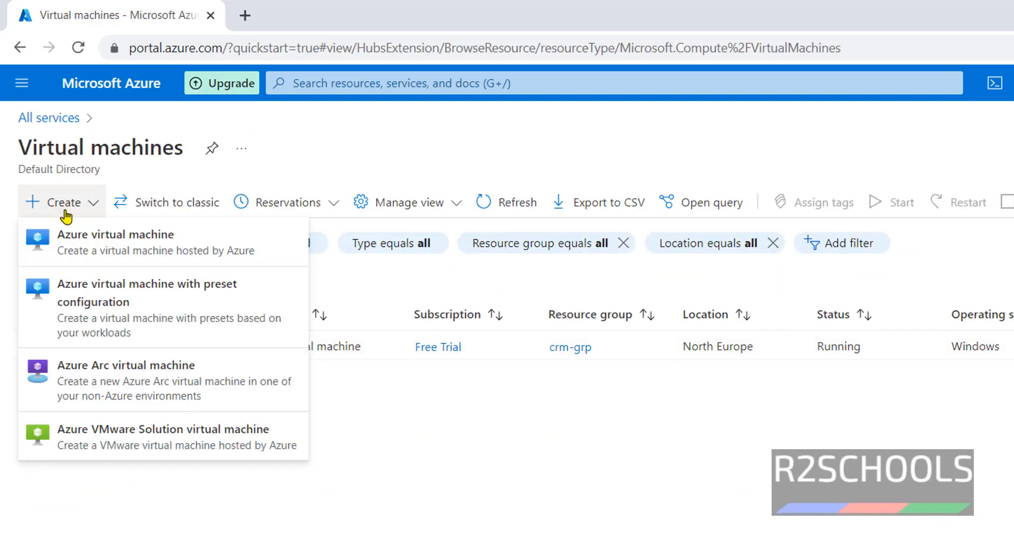
mouse_move(125, 239)
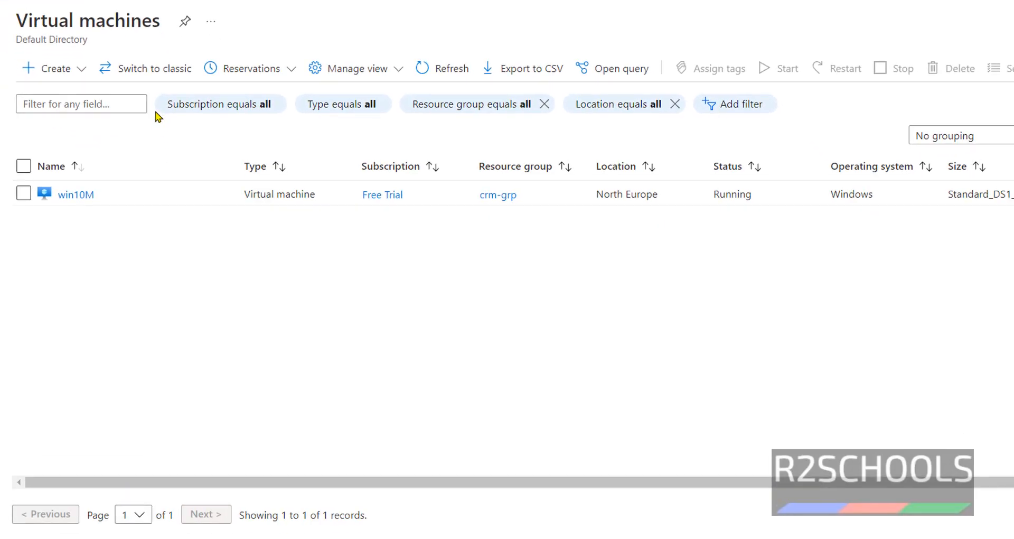
left_click(44, 68)
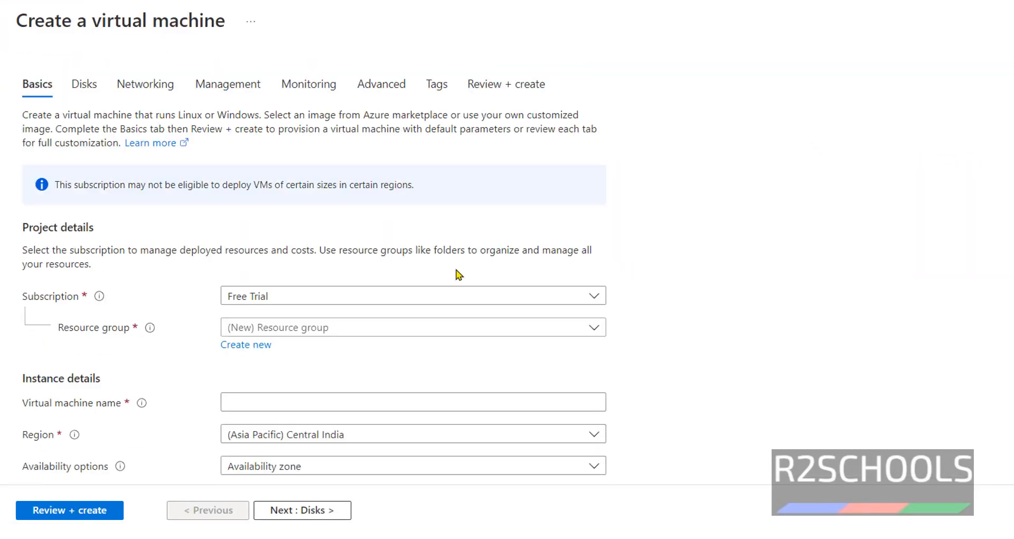
mouse_move(617, 312)
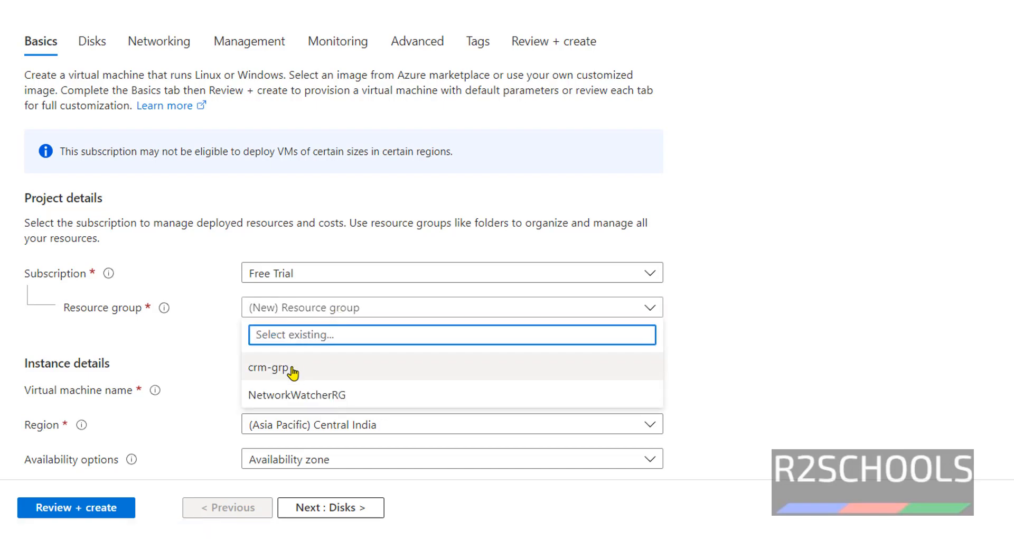
- Choose resource group crm-grp, name the VM win2022 and review availability options
left_click(269, 367)
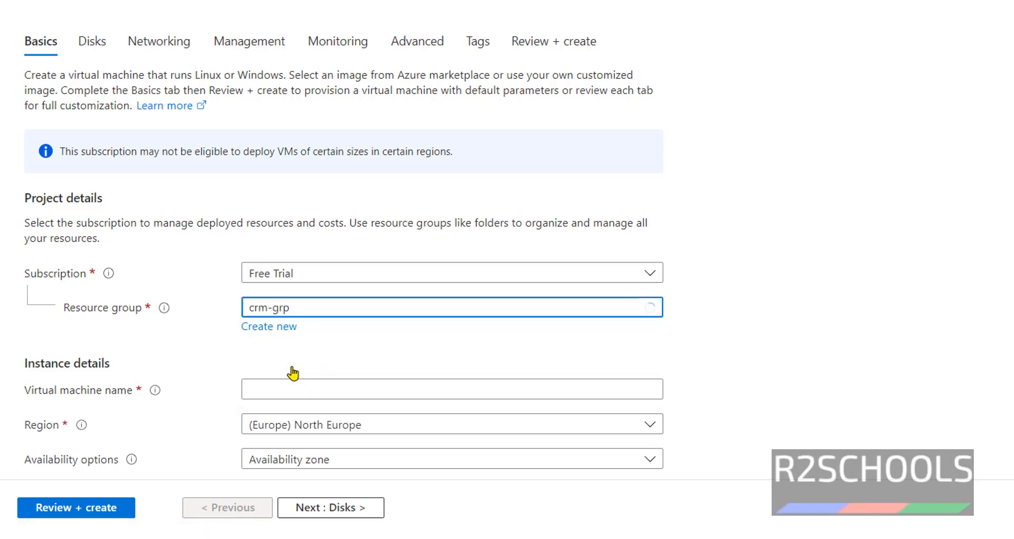
scroll("down", 3)
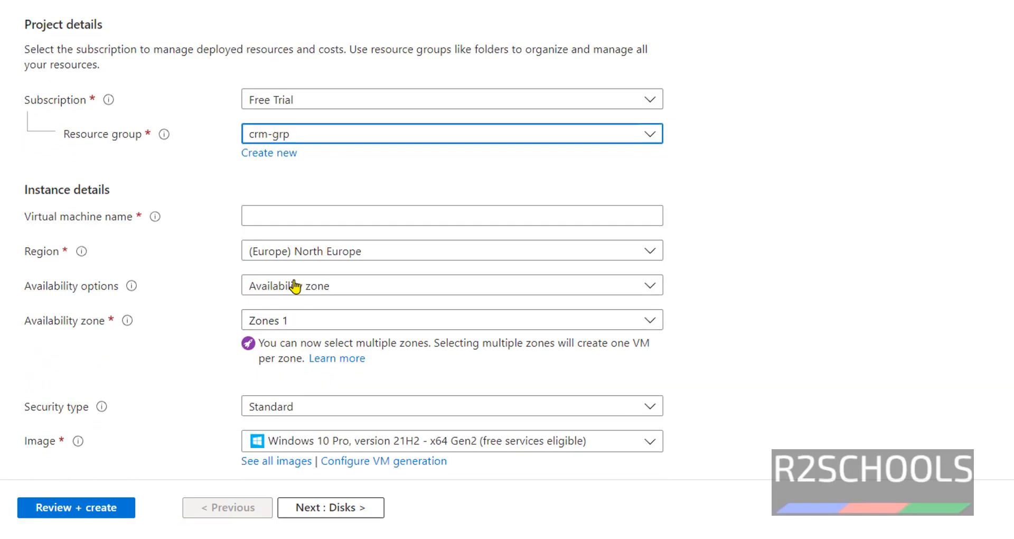
type("win2022")
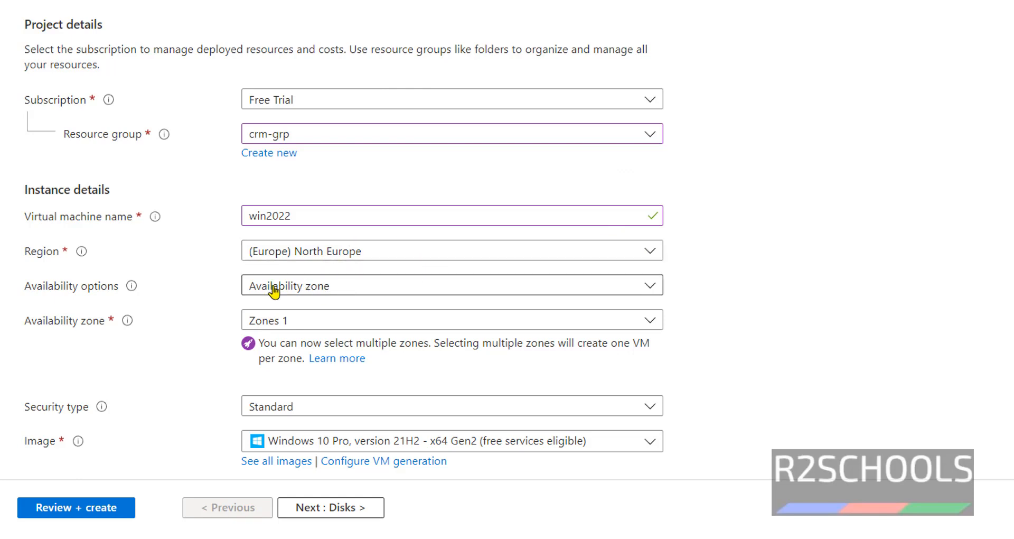
left_click(451, 285)
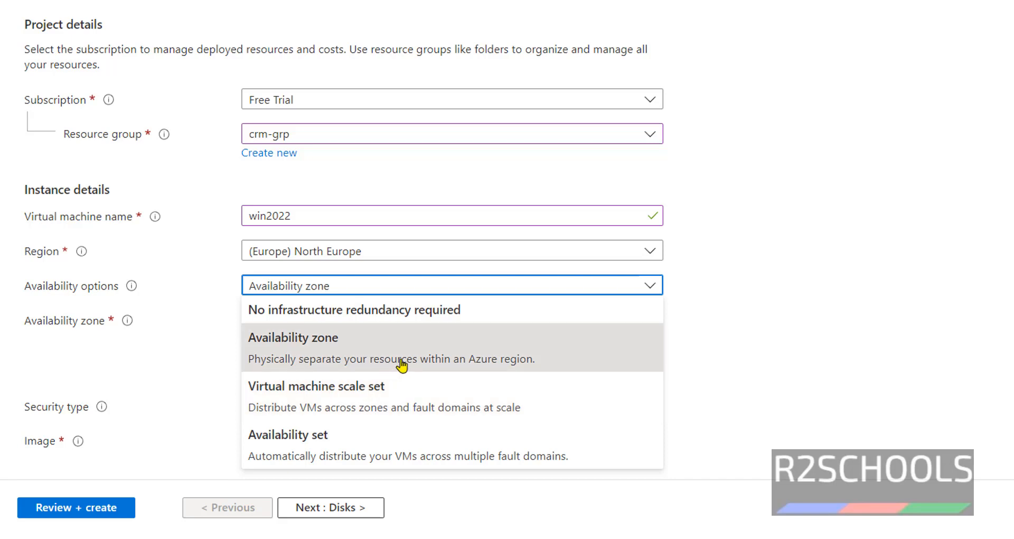
mouse_move(359, 441)
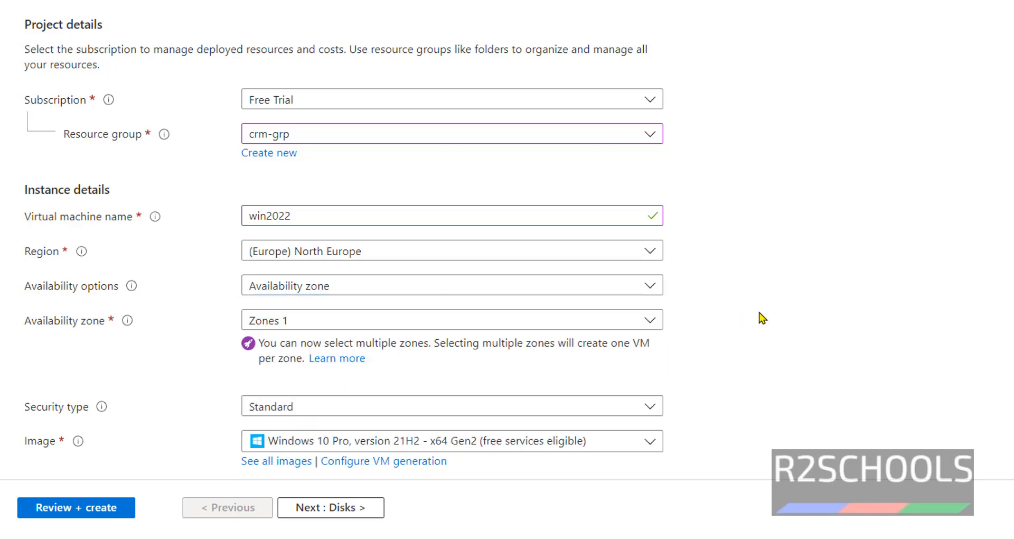
scroll("down", 3)
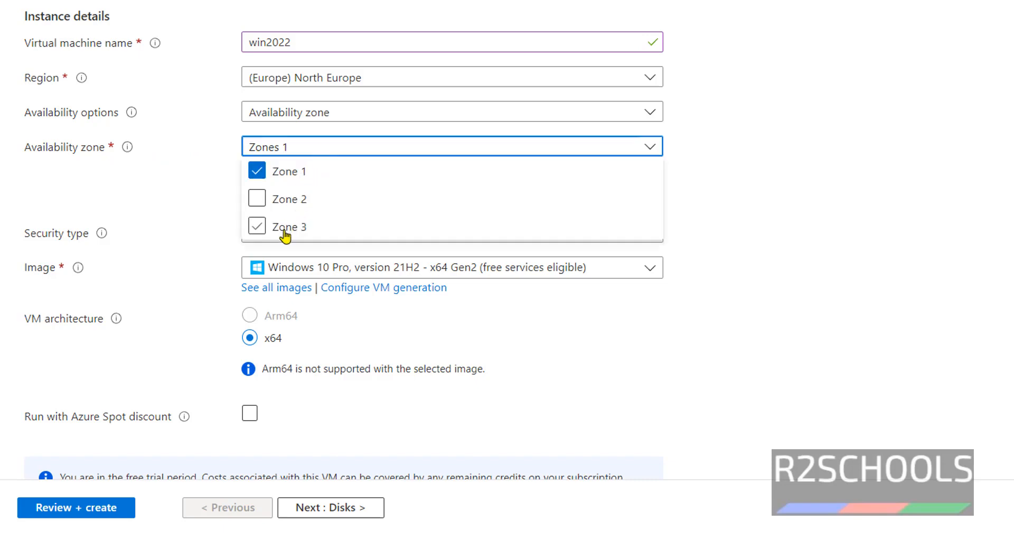
left_click(256, 226)
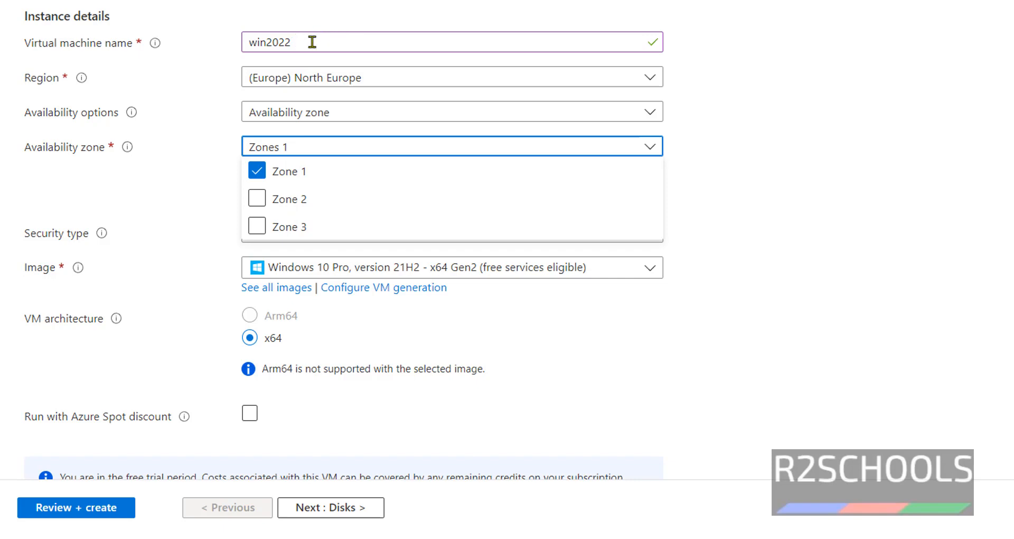
left_click(256, 199)
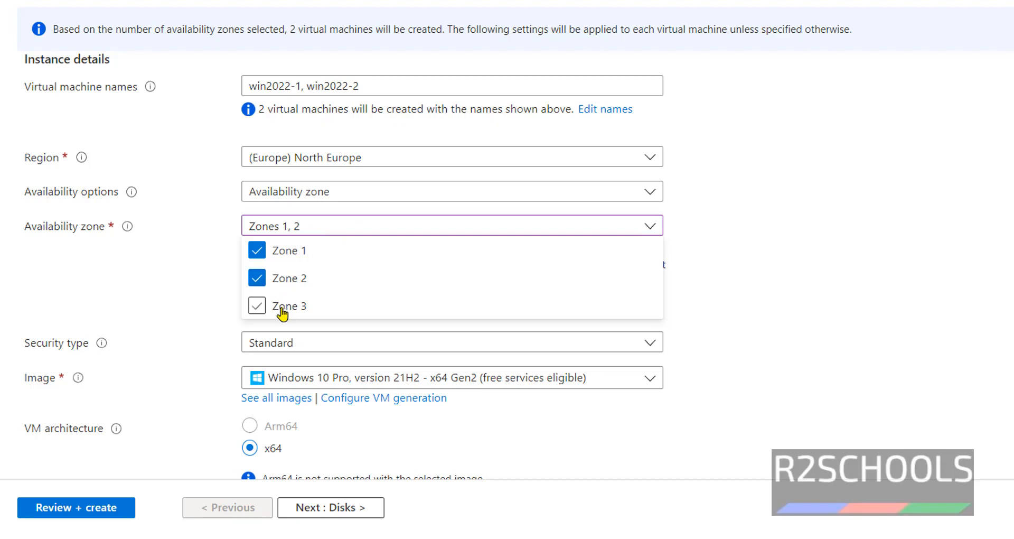
left_click(257, 307)
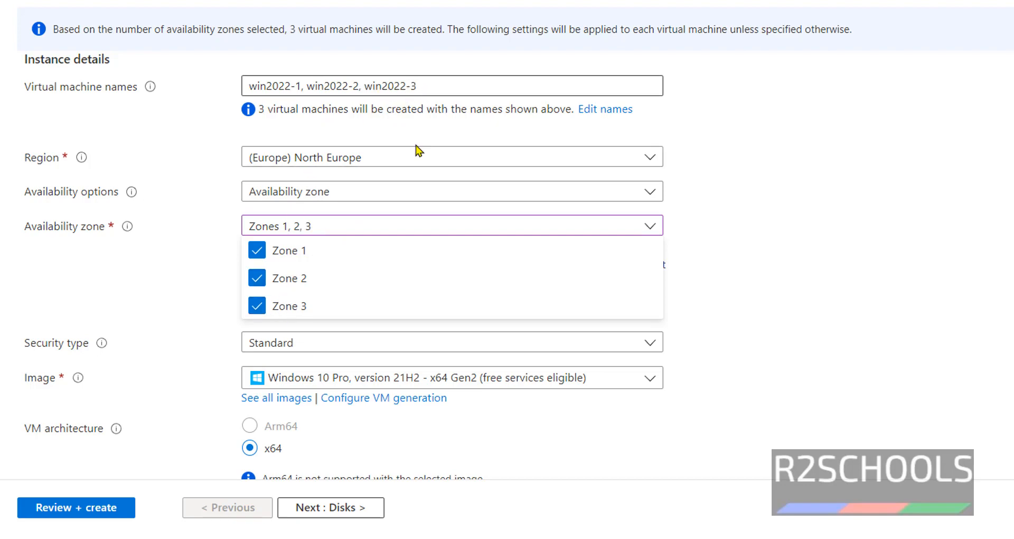
left_click(256, 277)
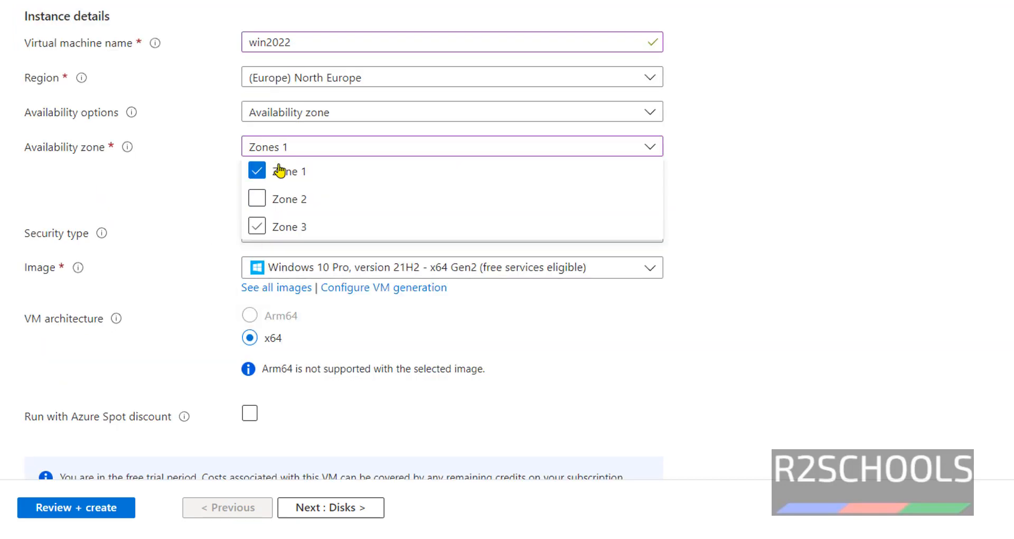
scroll("down", 3)
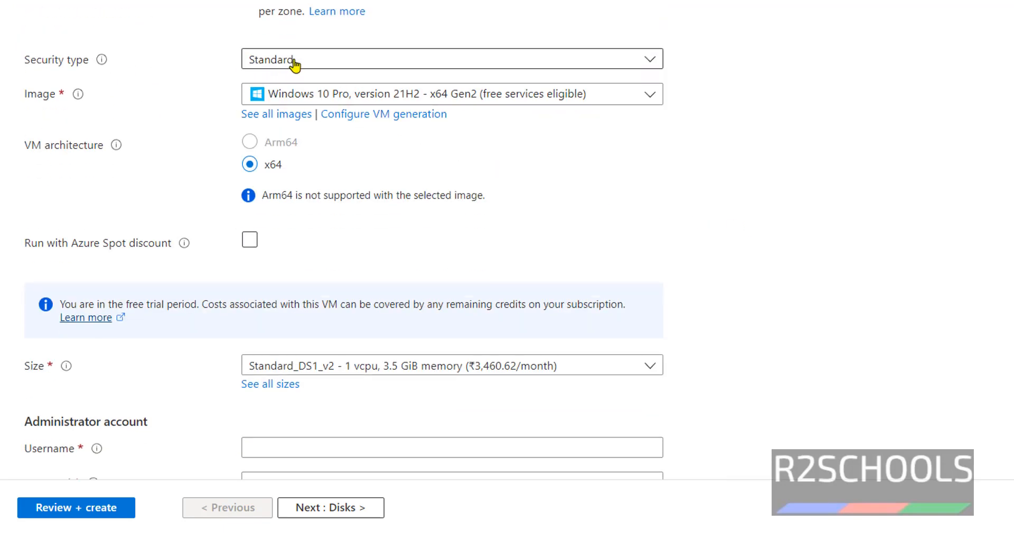
mouse_move(295, 98)
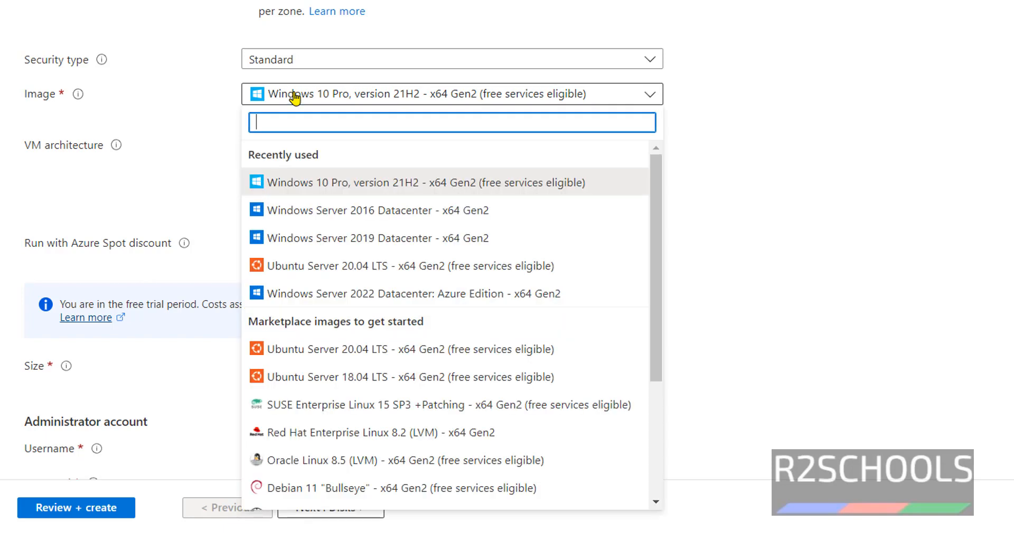
mouse_move(376, 100)
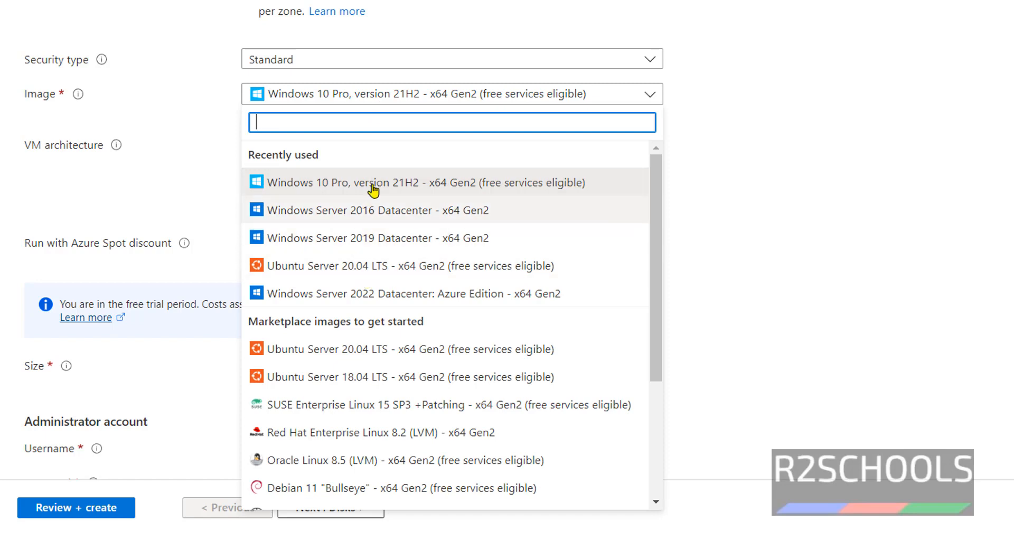
mouse_move(329, 223)
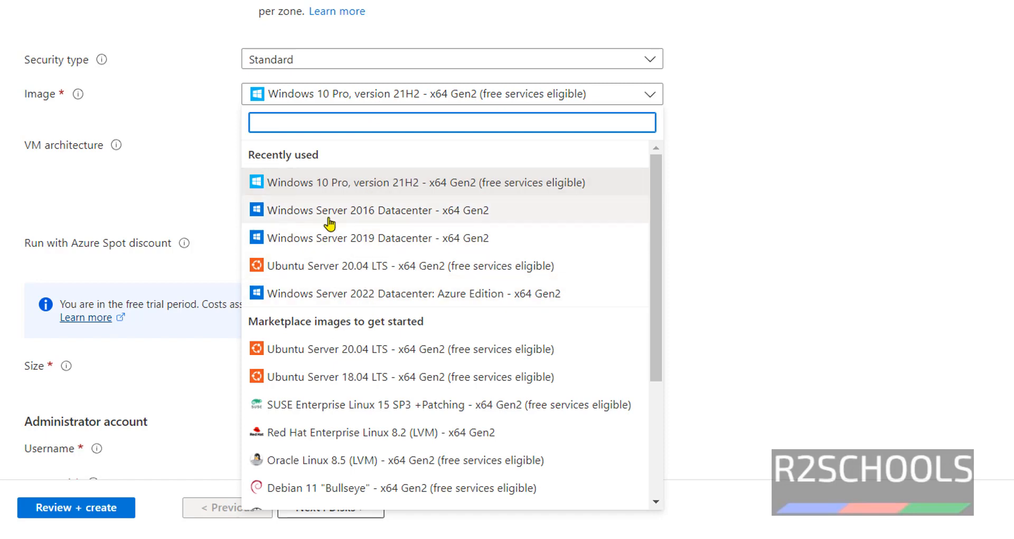
- Scroll the form down to the image selection
scroll("down", 3)
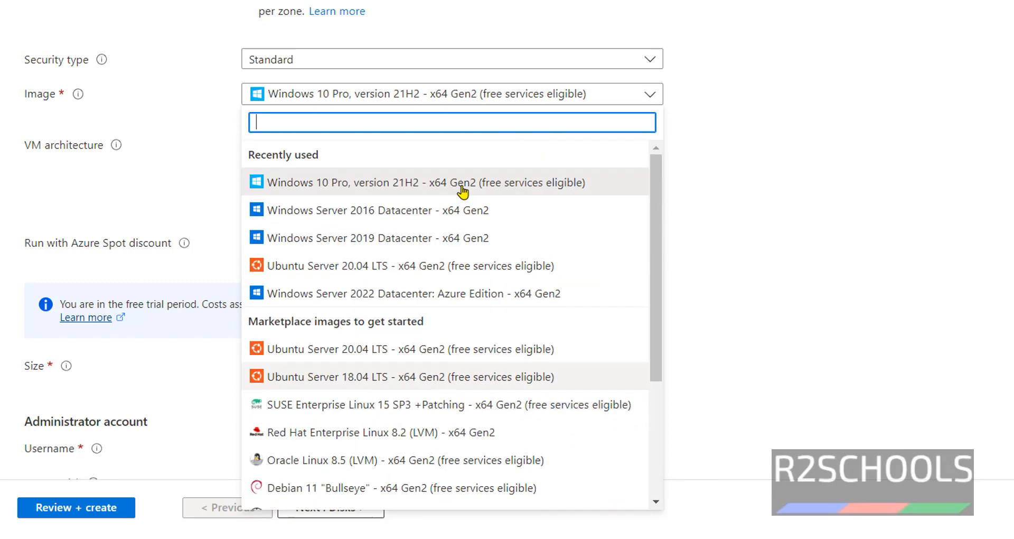
mouse_move(353, 300)
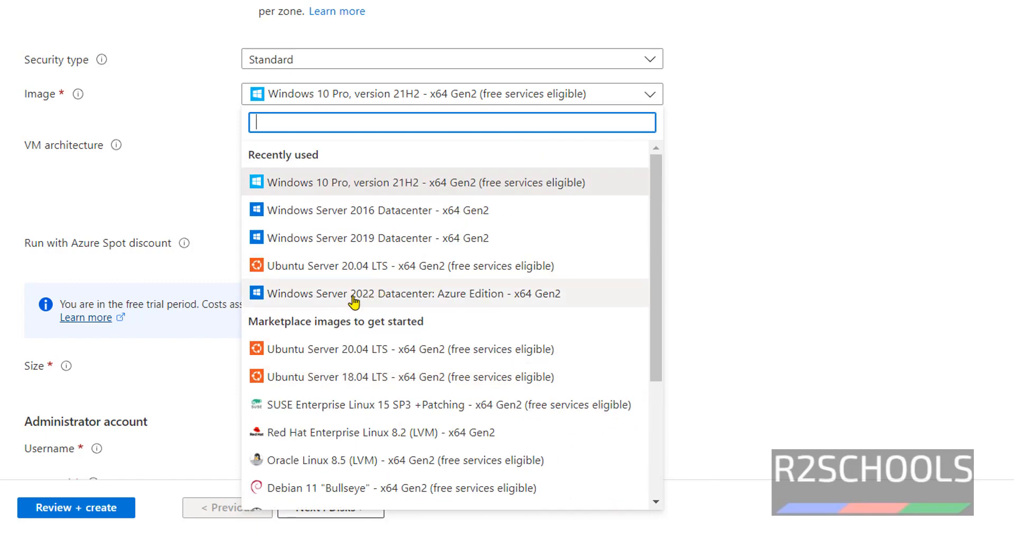
mouse_move(340, 300)
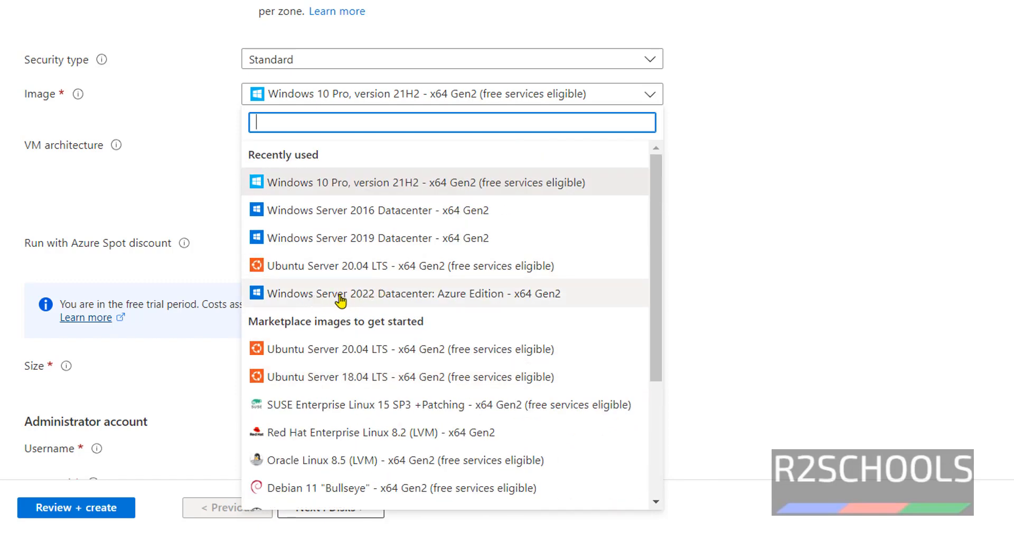
mouse_move(385, 304)
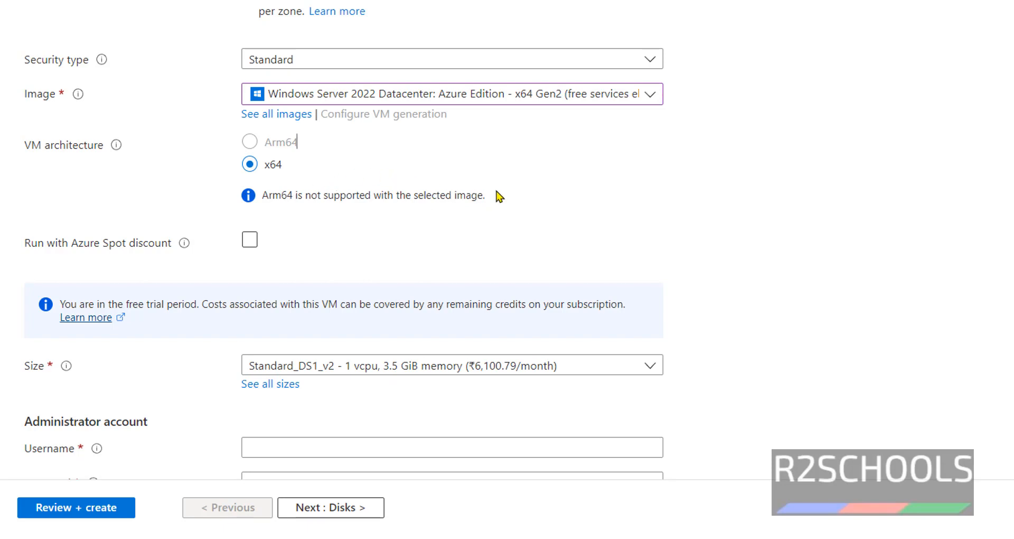
scroll("down", 3)
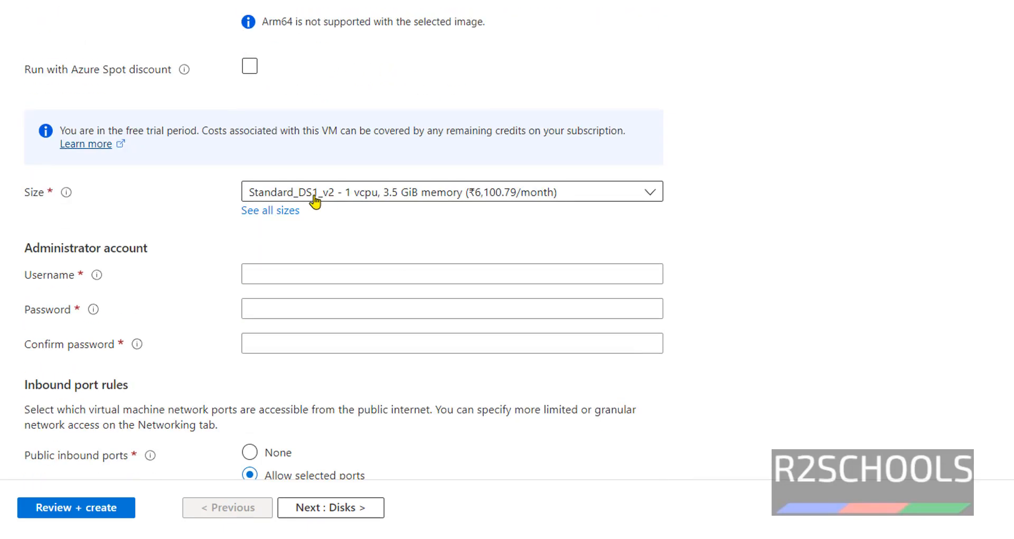
mouse_move(442, 203)
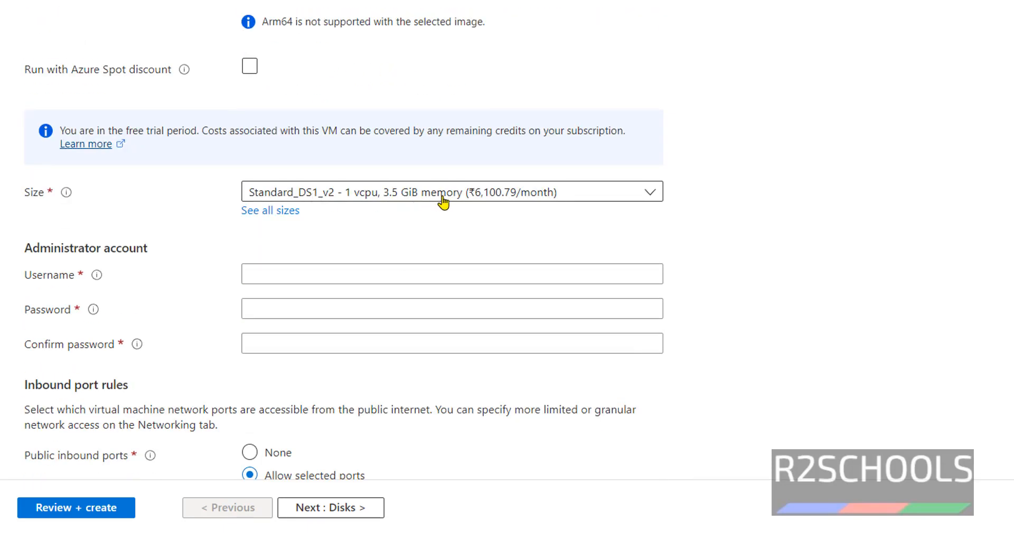
mouse_move(385, 206)
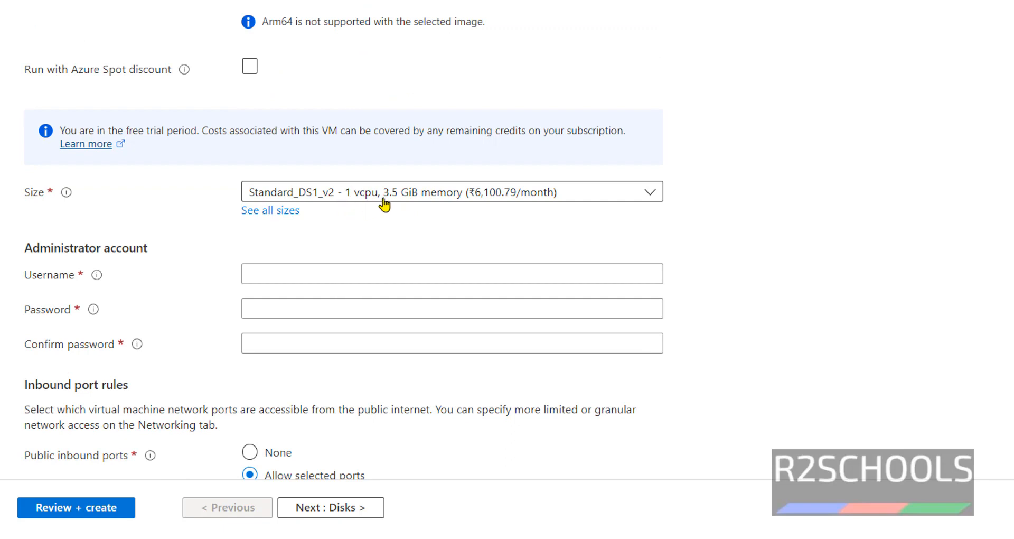
mouse_move(421, 201)
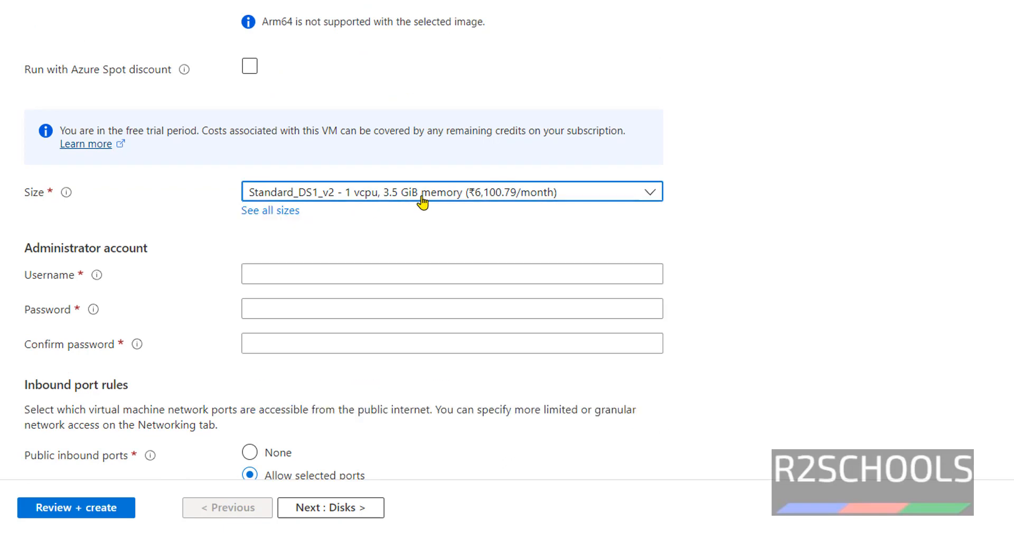
mouse_move(544, 205)
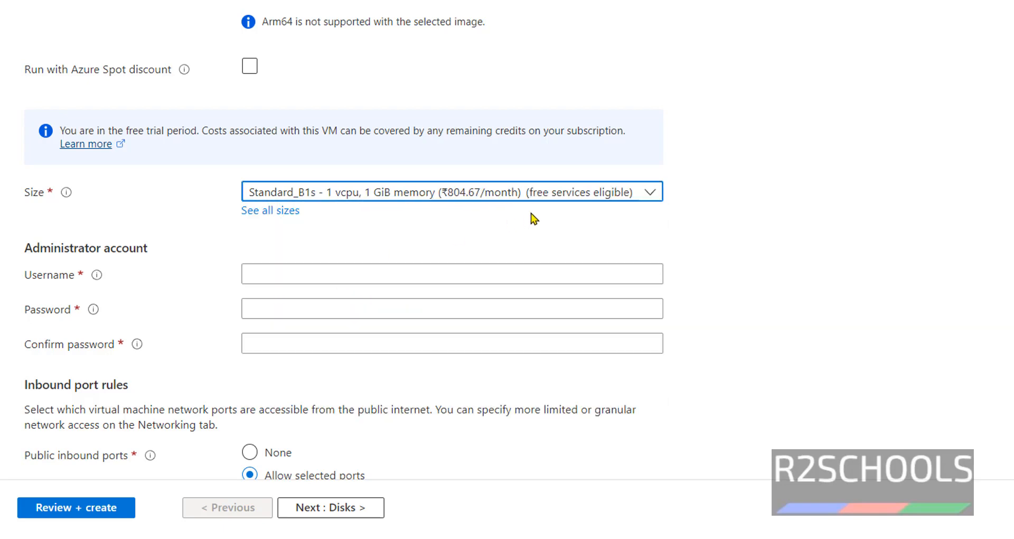
left_click(451, 192)
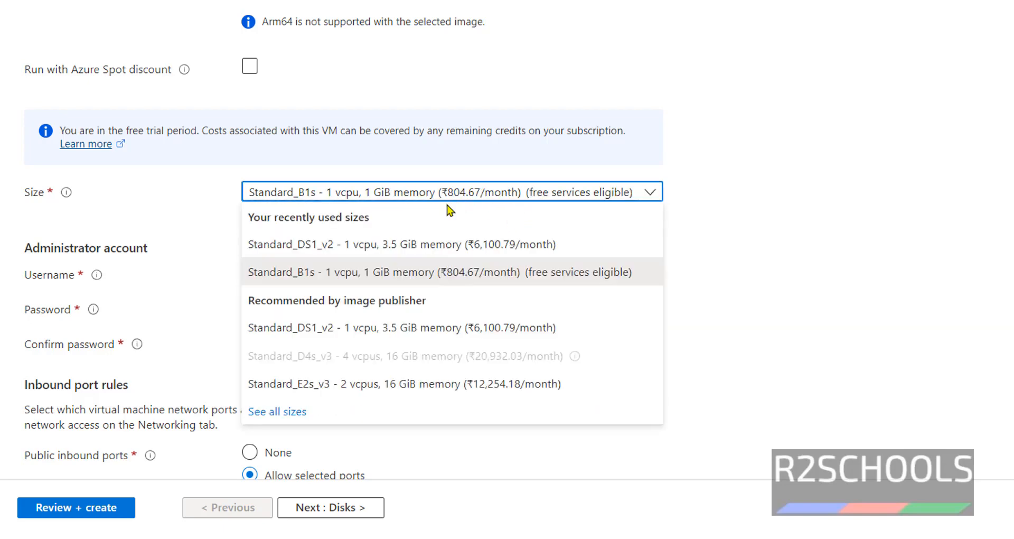
mouse_move(323, 256)
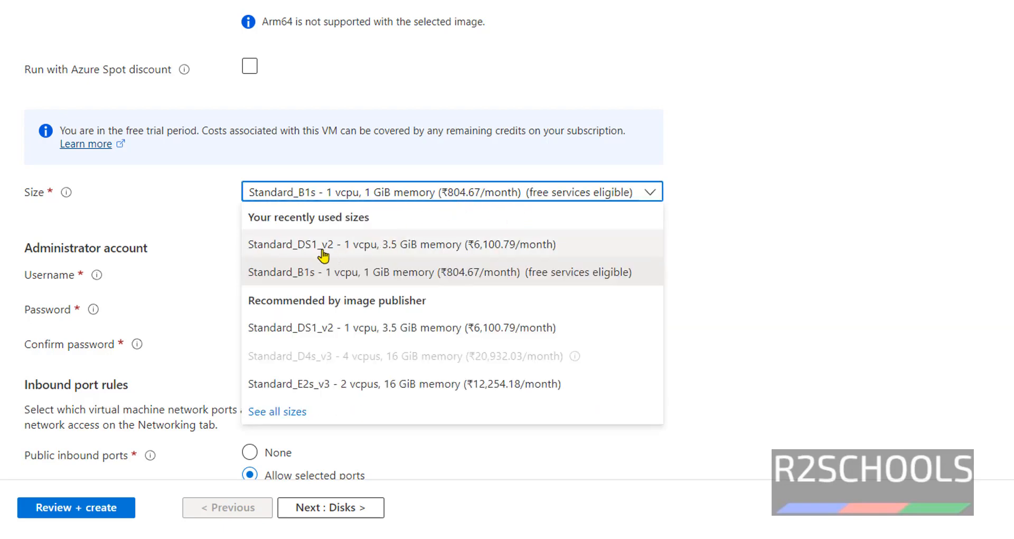
left_click(321, 245)
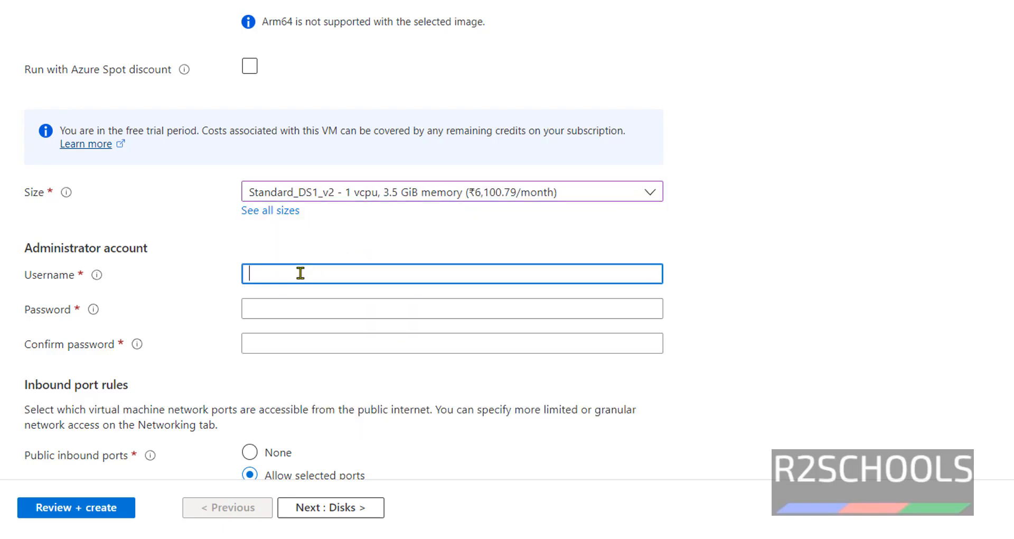
- Enter administrator username win2022 with a password and confirmation
type("win2022")
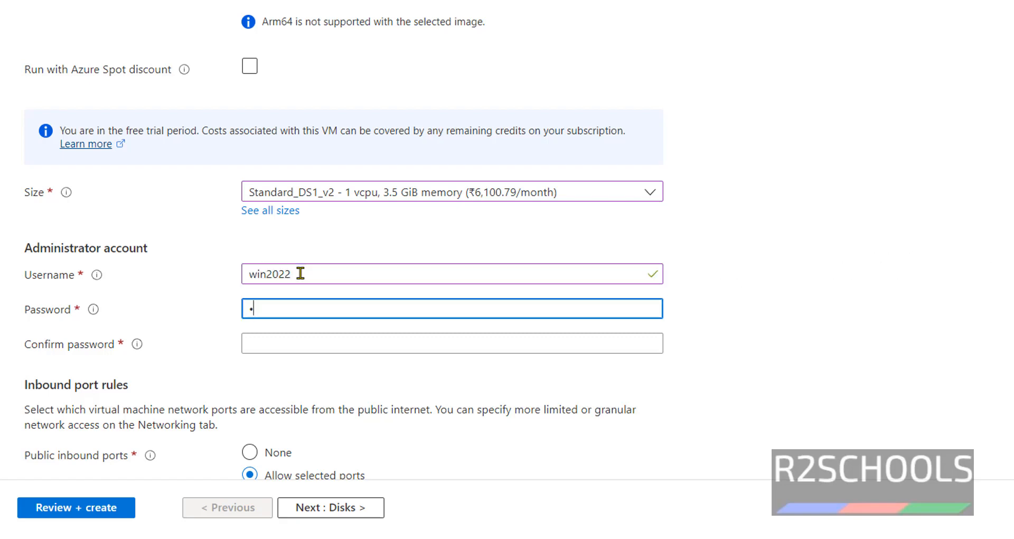
type("password")
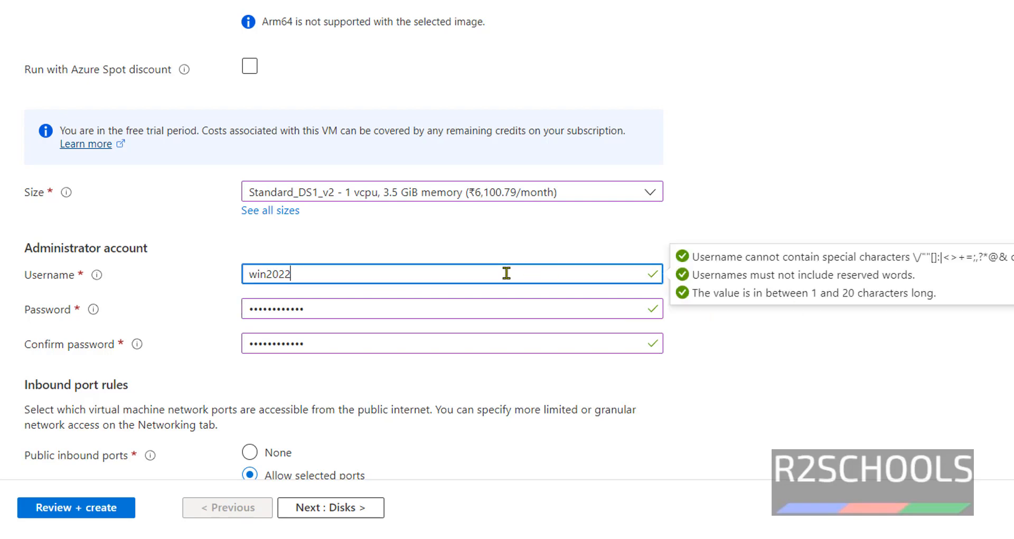
mouse_move(789, 250)
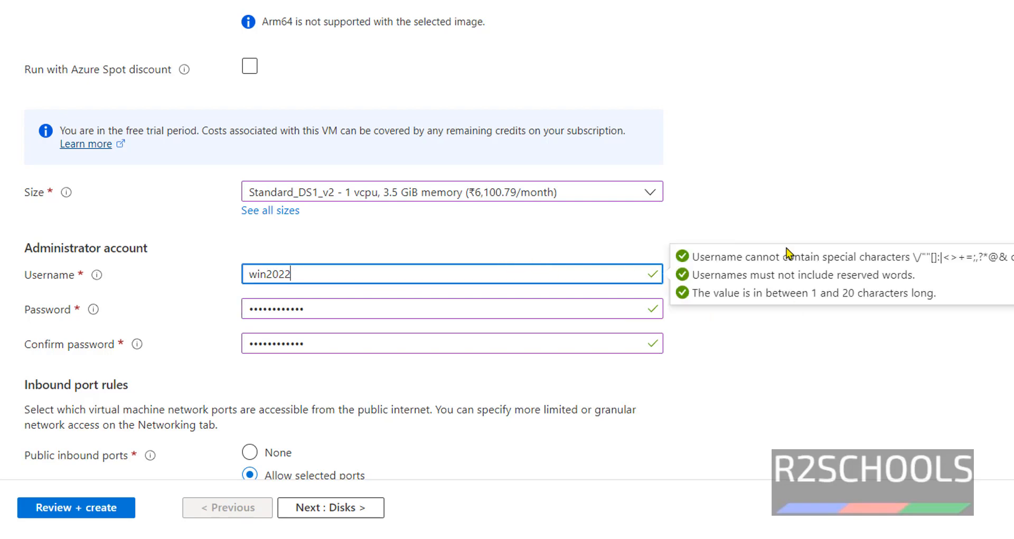
mouse_move(795, 276)
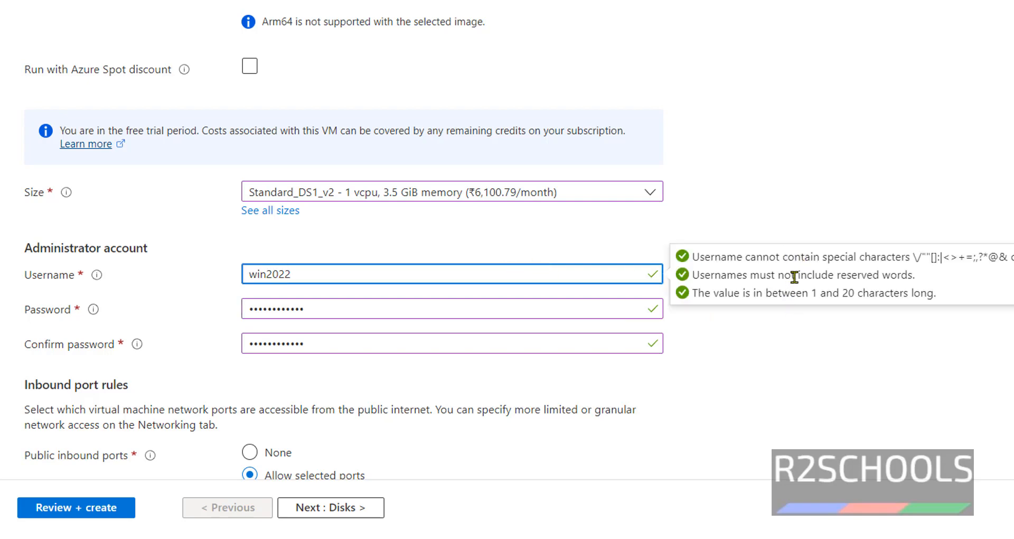
scroll("down", 3)
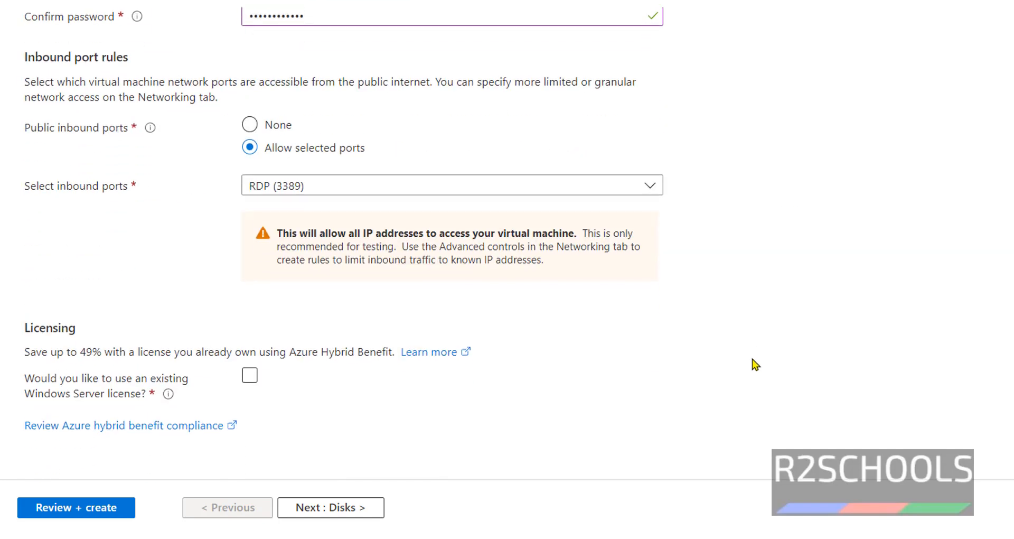
mouse_move(153, 169)
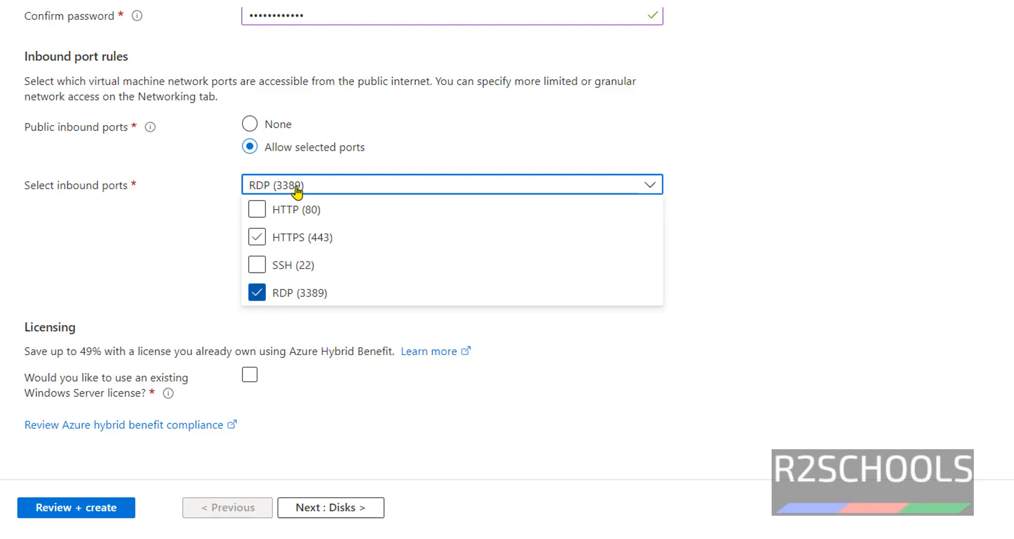
left_click(256, 237)
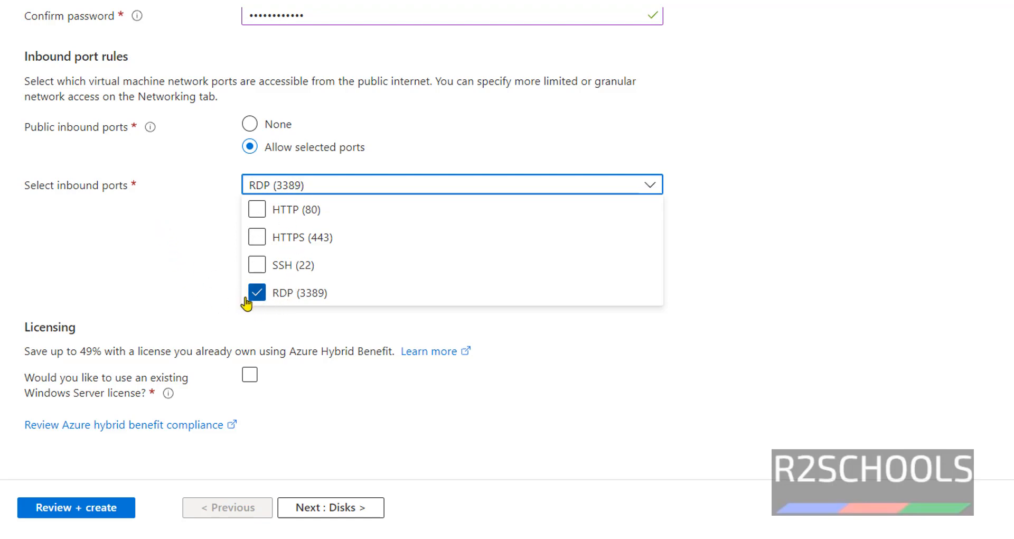
mouse_move(262, 303)
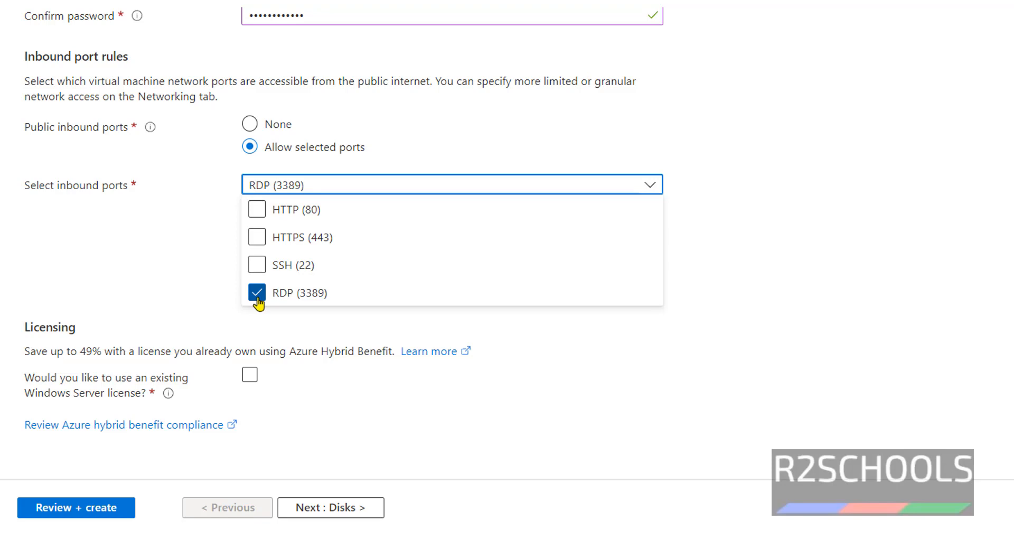
left_click(255, 209)
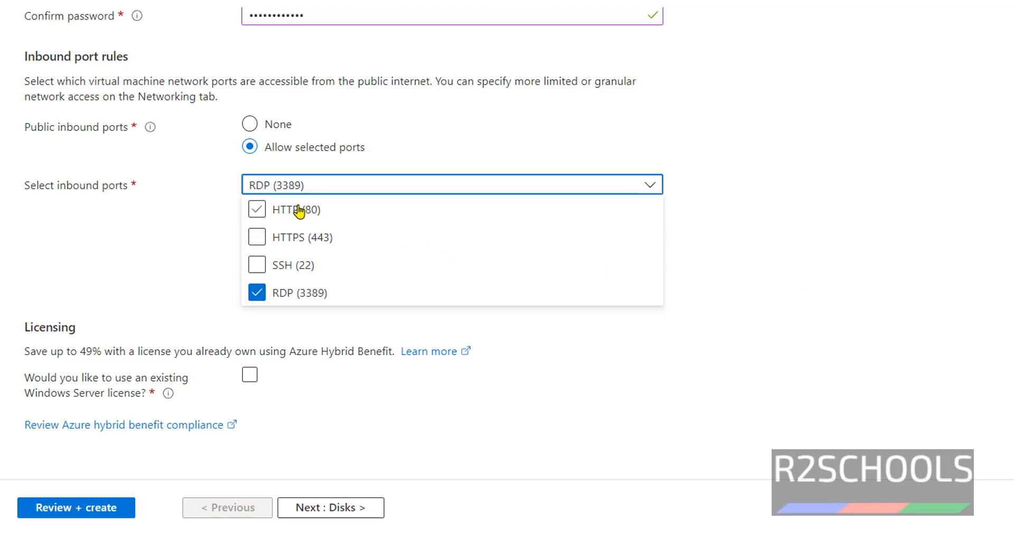
left_click(256, 236)
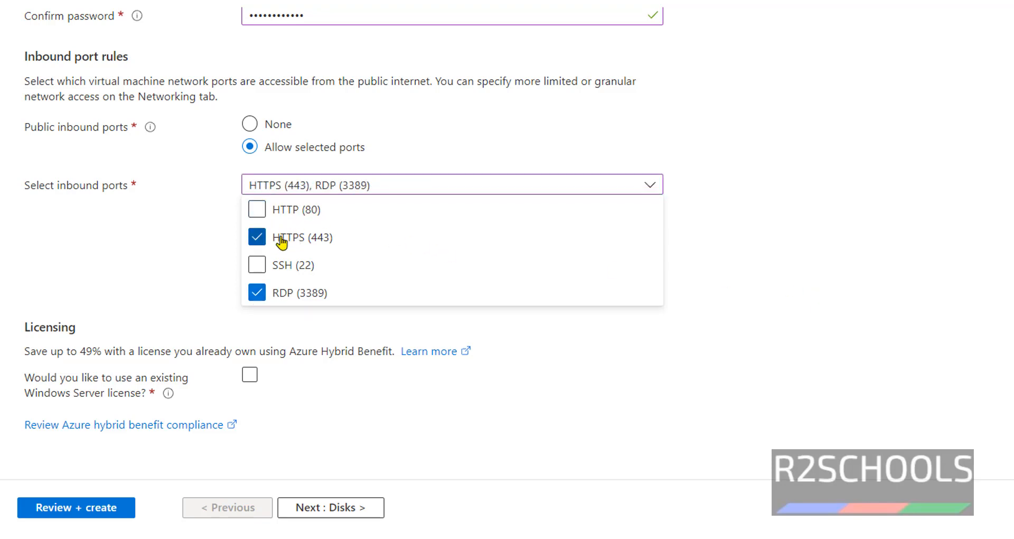
left_click(256, 236)
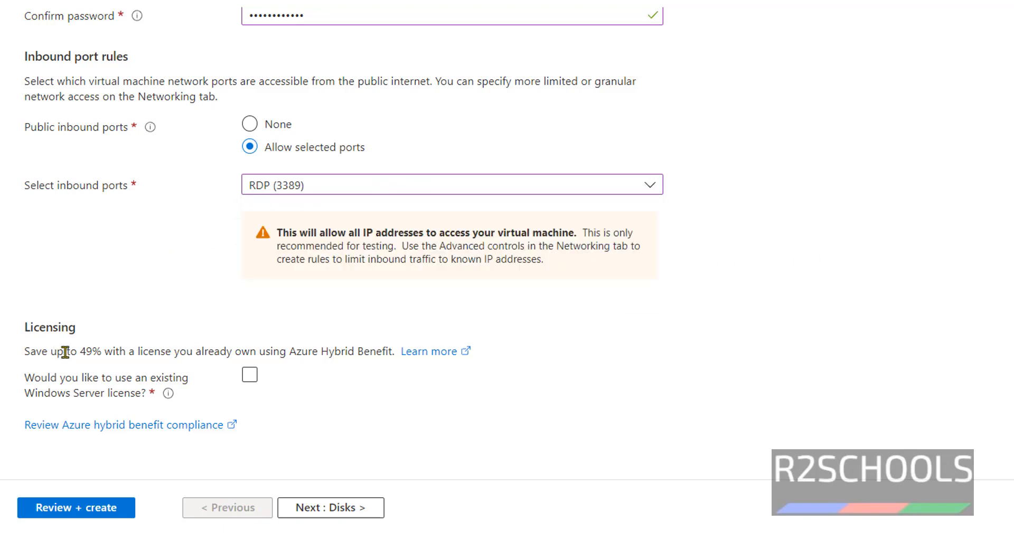
left_click(249, 375)
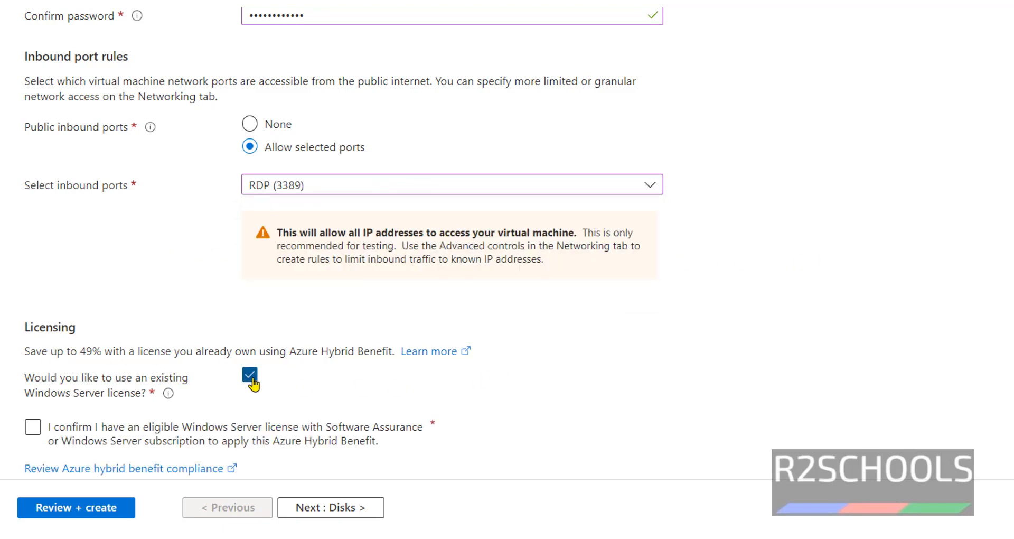
left_click(33, 422)
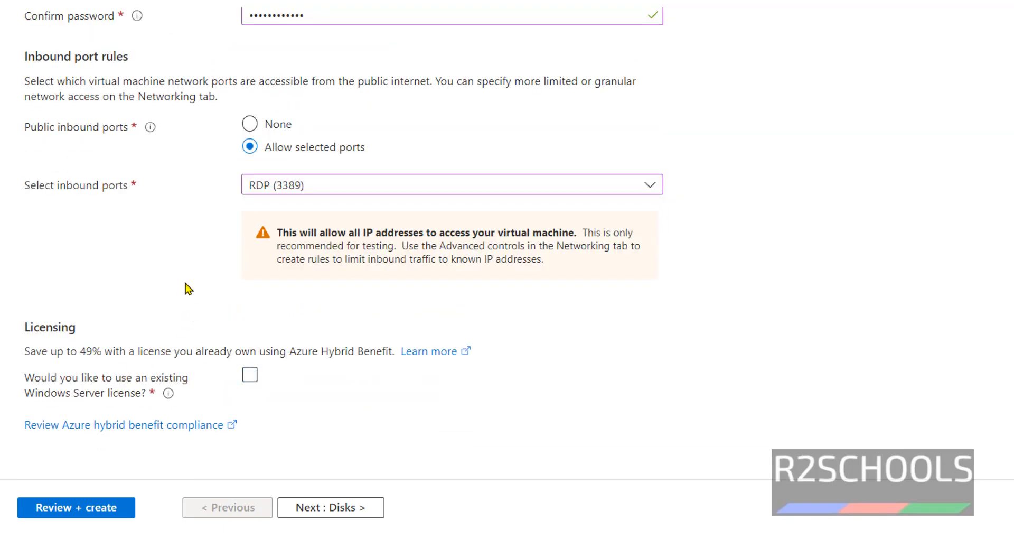
- Keep Premium SSD disk defaults, expand Advanced, and continue to Networking
left_click(330, 522)
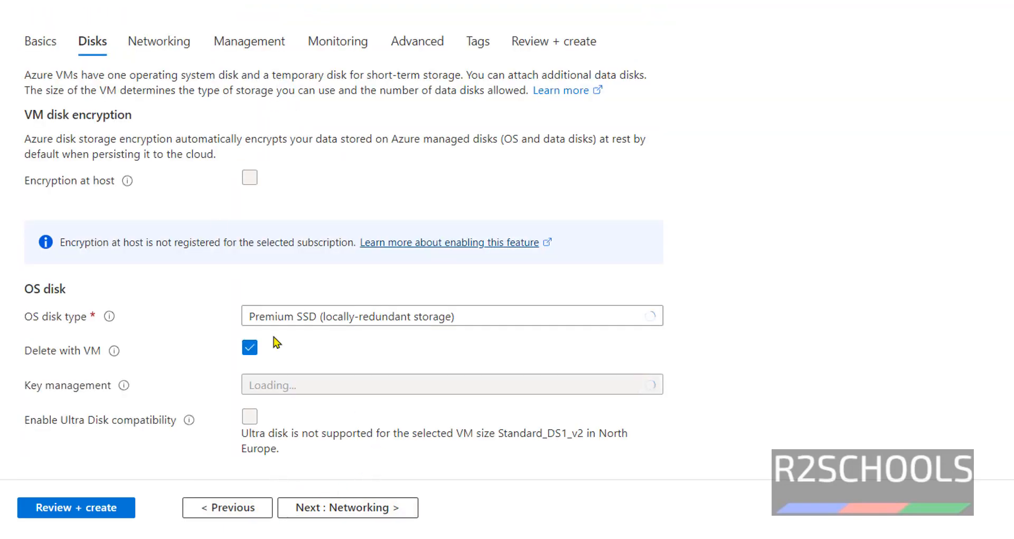
scroll("down", 3)
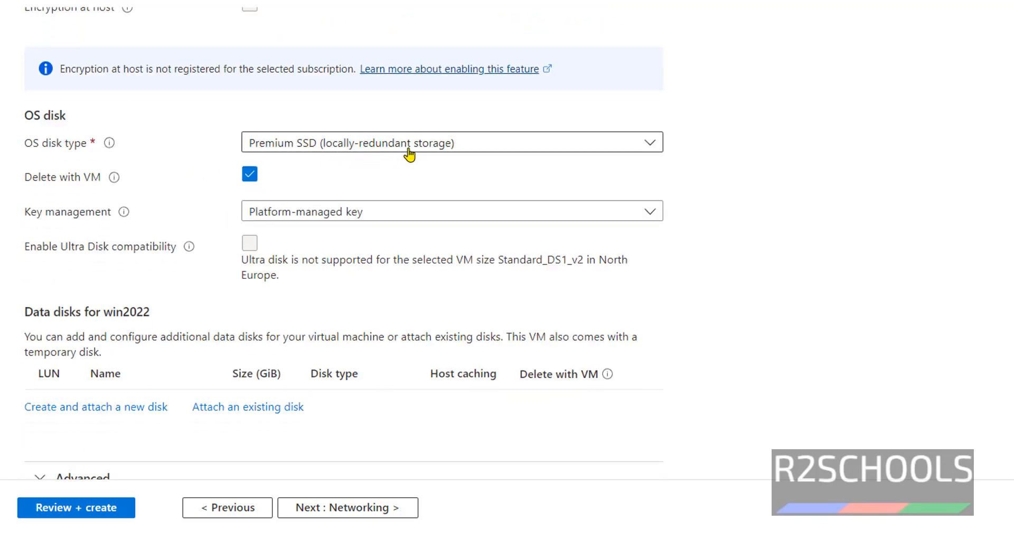
mouse_move(508, 153)
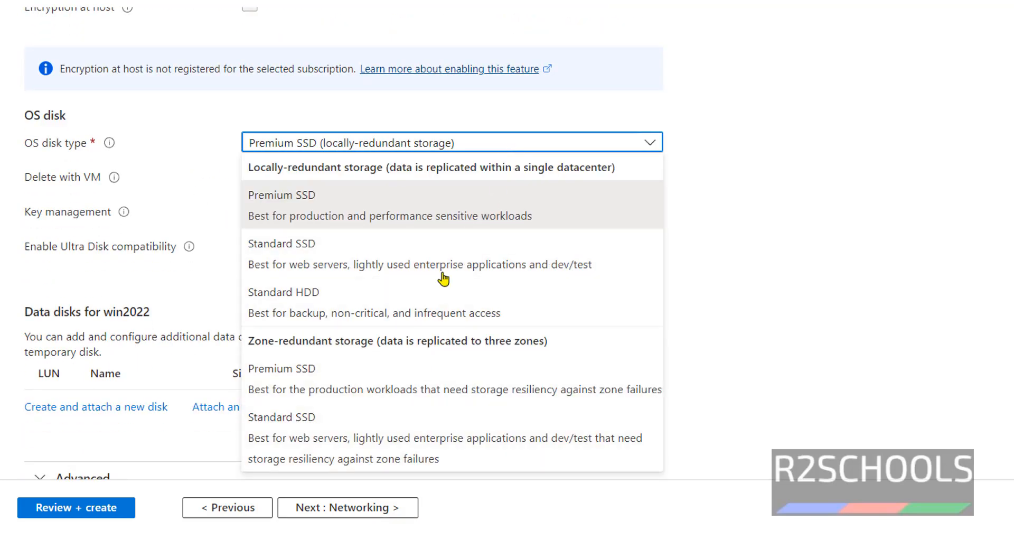
mouse_move(718, 202)
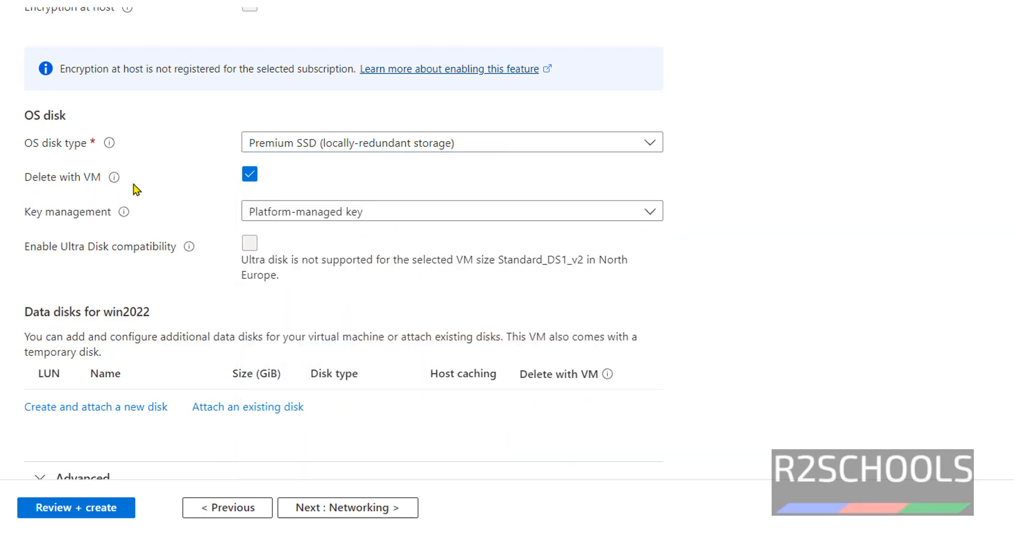
mouse_move(47, 202)
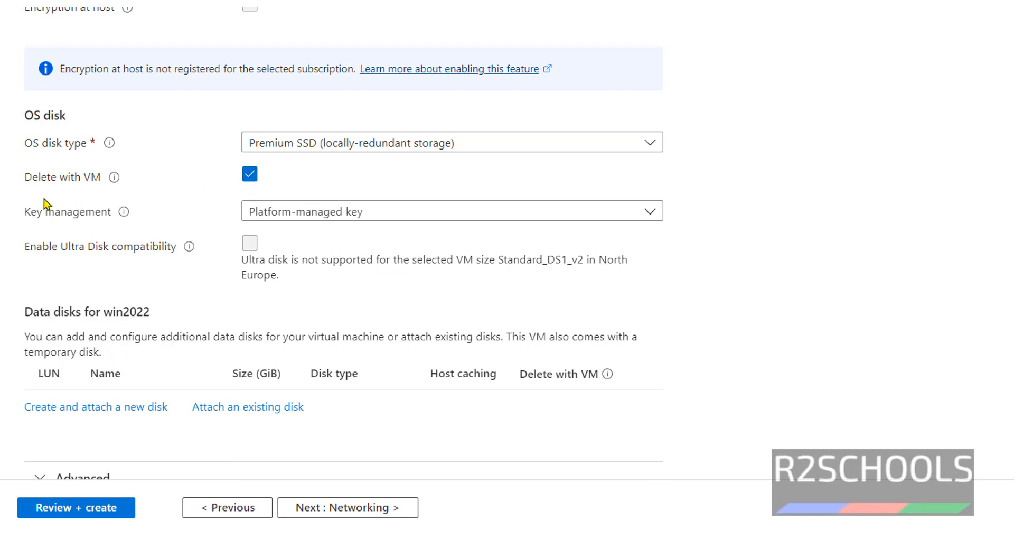
mouse_move(275, 172)
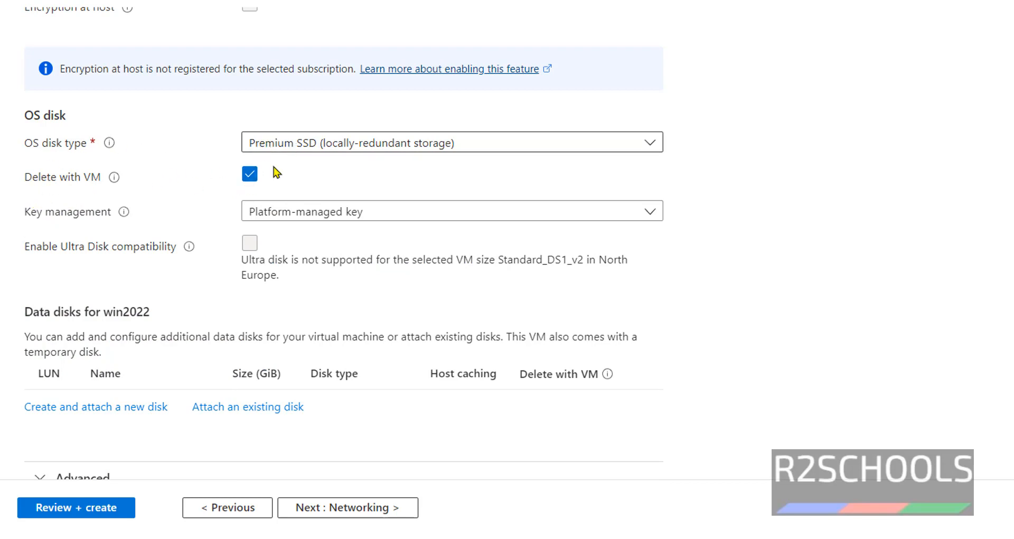
mouse_move(242, 225)
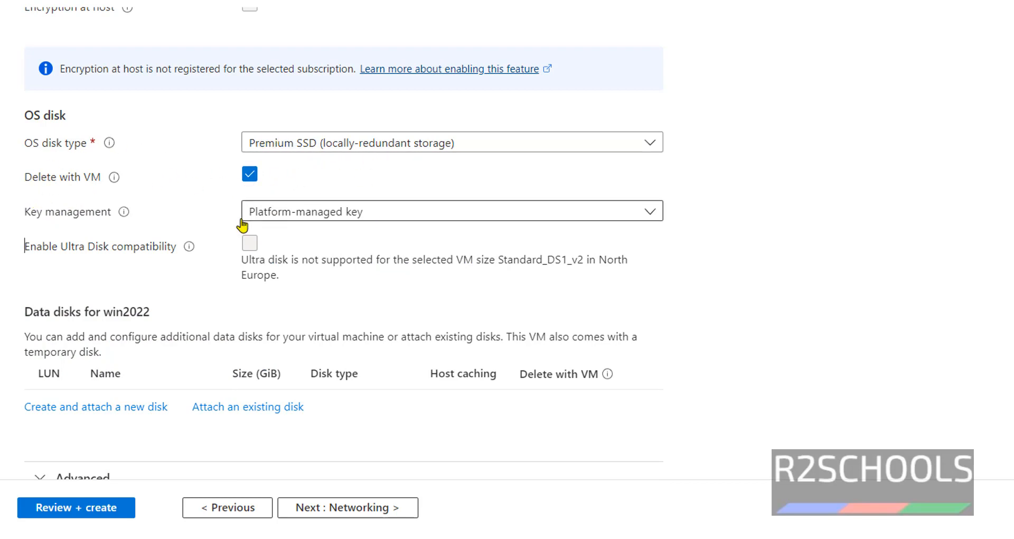
scroll("down", 3)
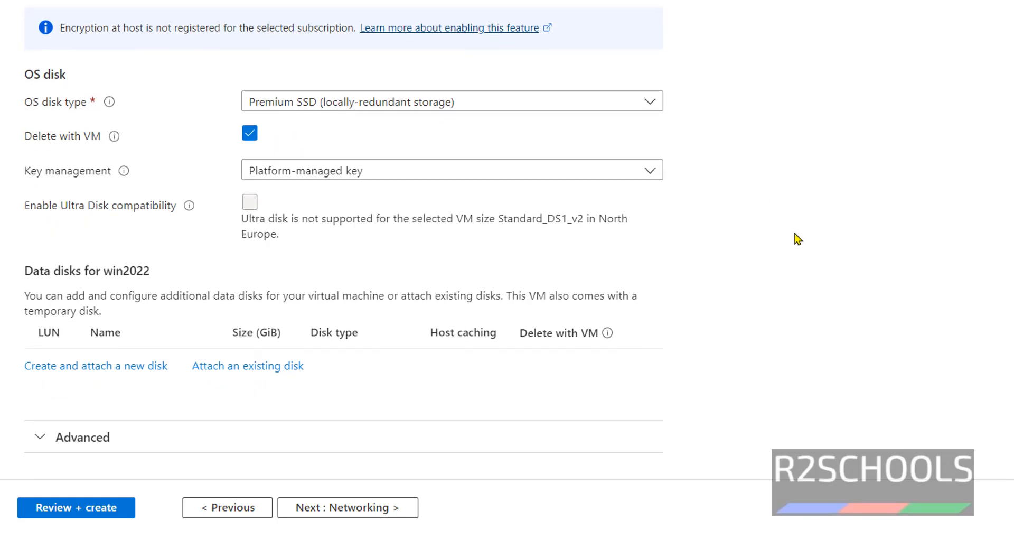
mouse_move(42, 395)
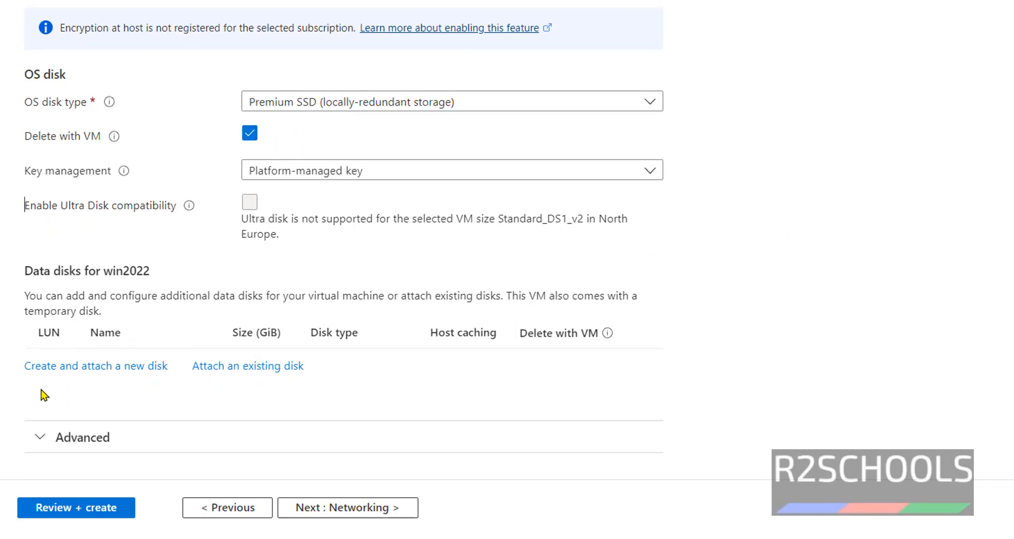
mouse_move(76, 381)
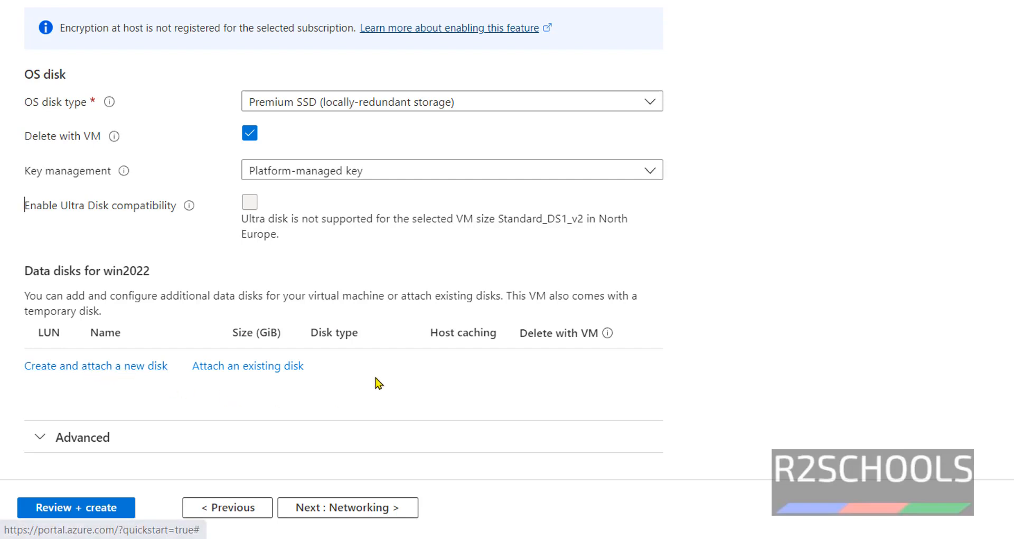
mouse_move(239, 374)
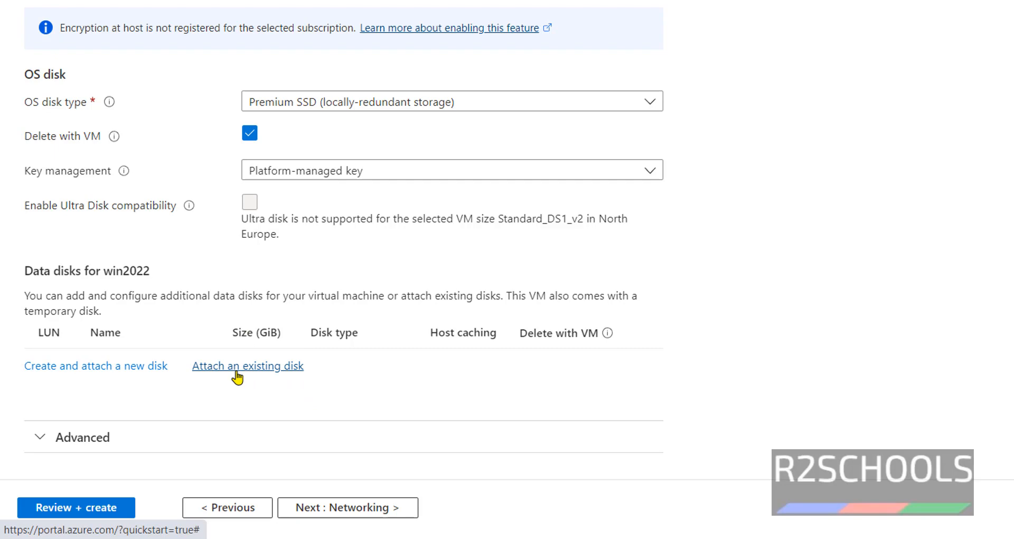
left_click(40, 437)
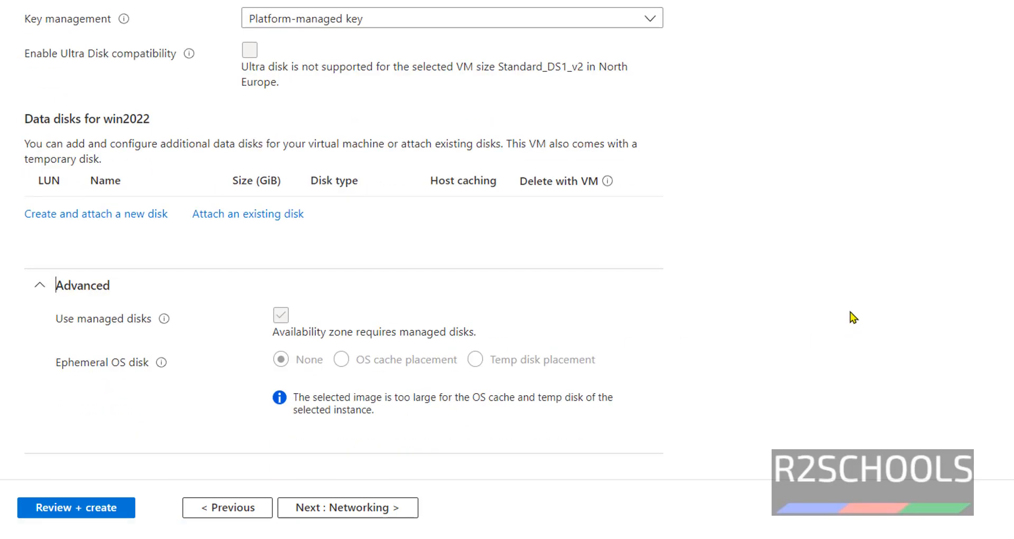
left_click(349, 522)
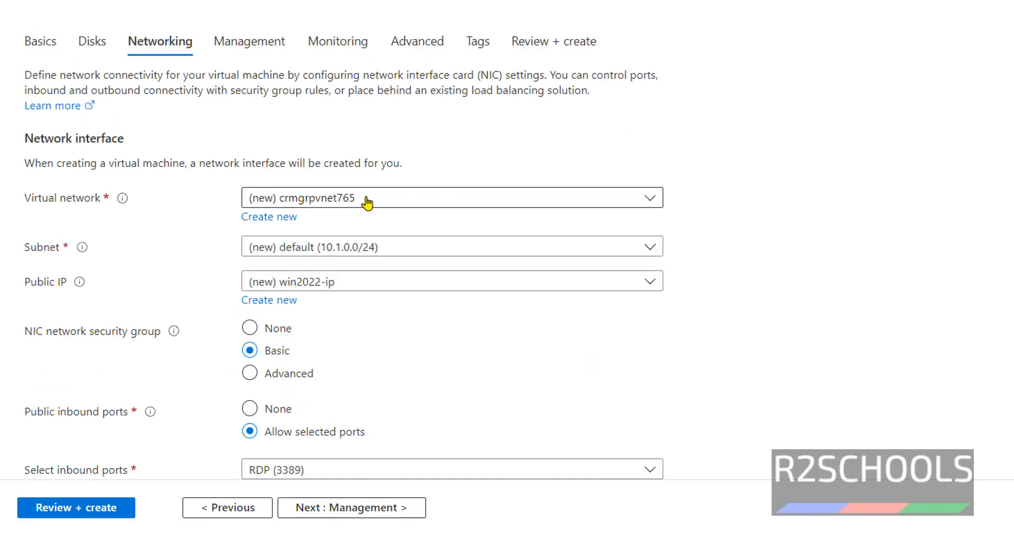
mouse_move(389, 203)
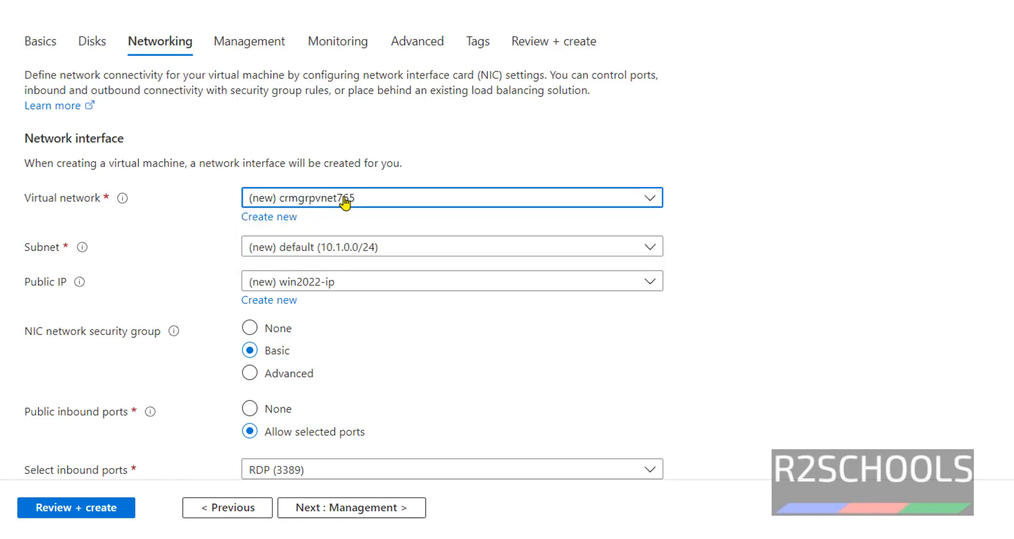
mouse_move(391, 202)
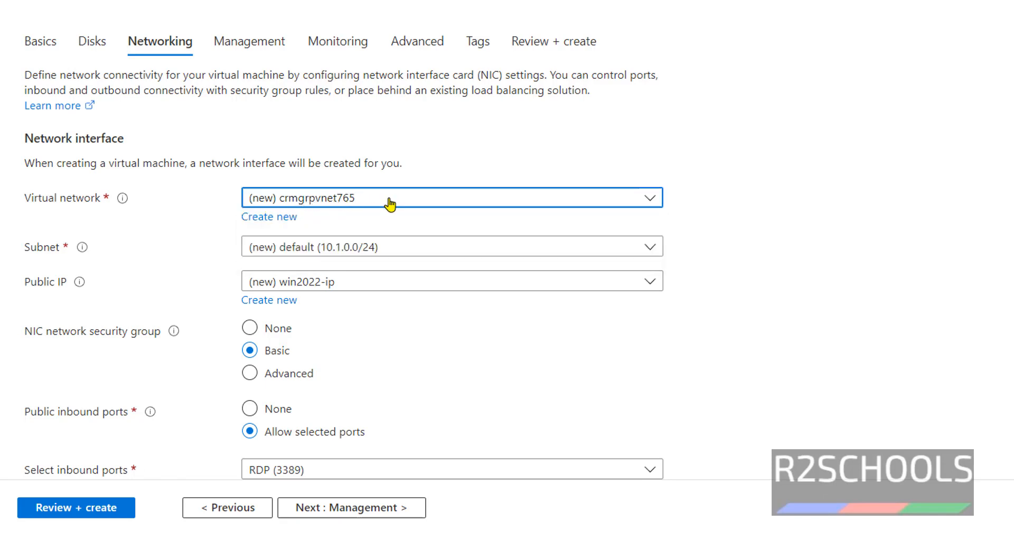
- Accept networking defaults and advance through Management to the Monitoring tab
left_click(268, 216)
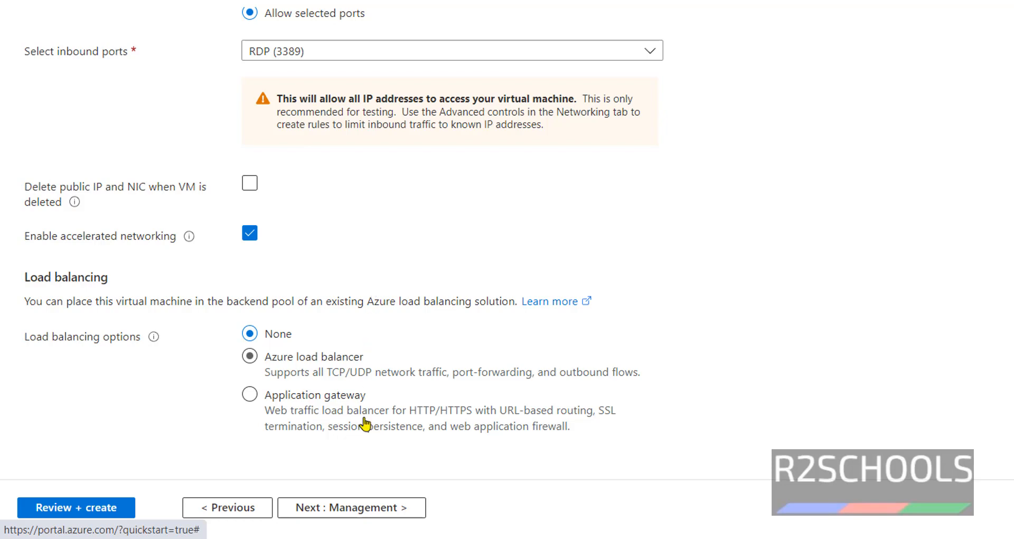
left_click(350, 507)
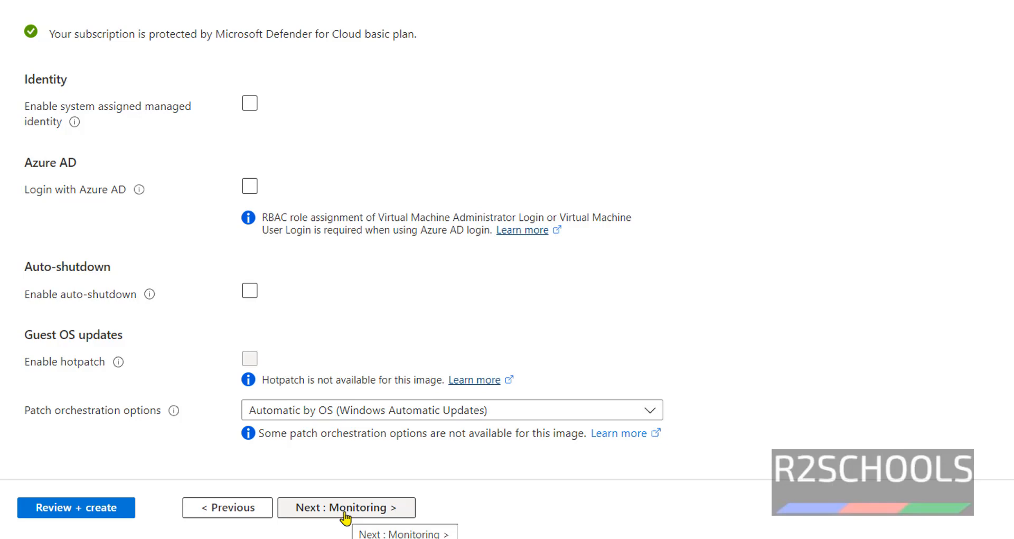
left_click(346, 507)
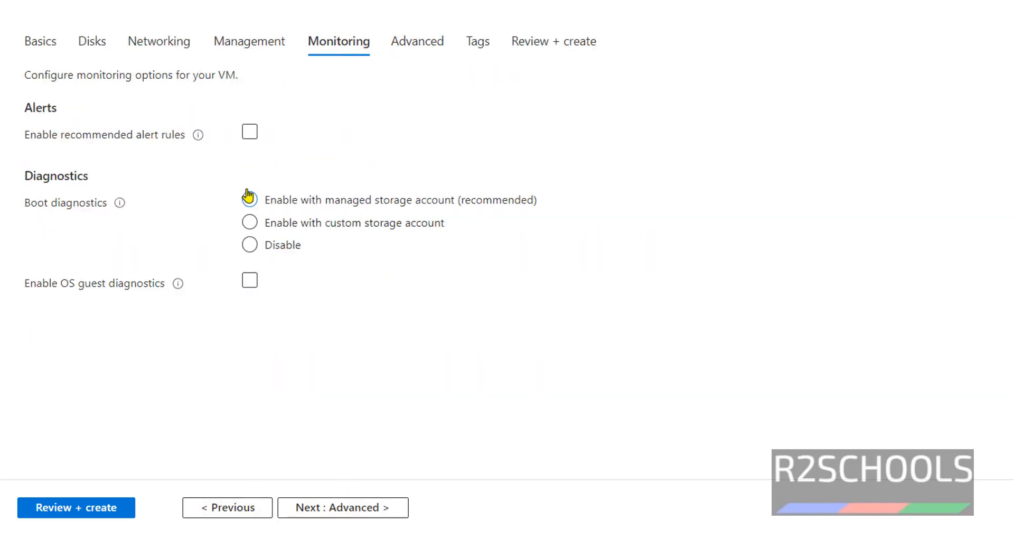
left_click(249, 132)
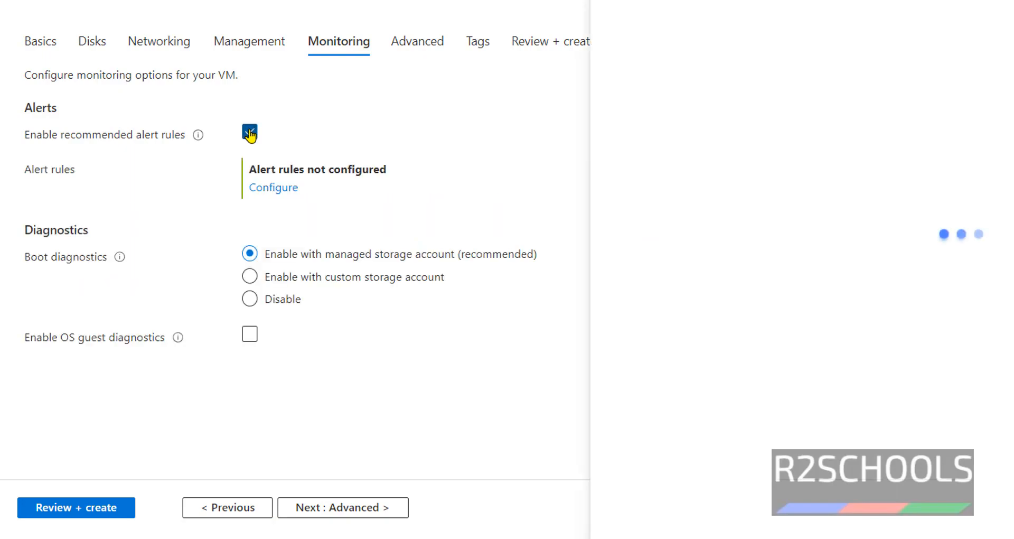
left_click(249, 134)
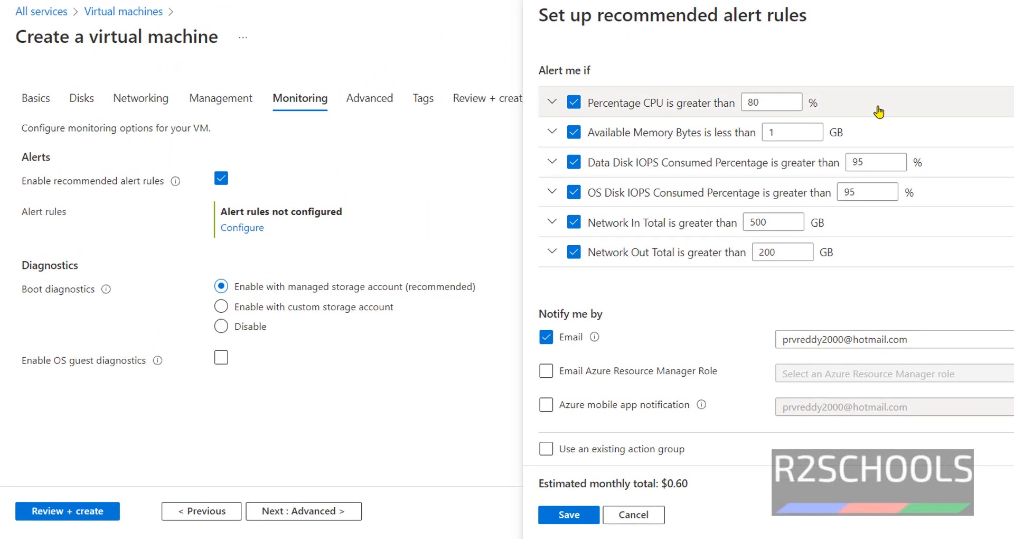
mouse_move(616, 179)
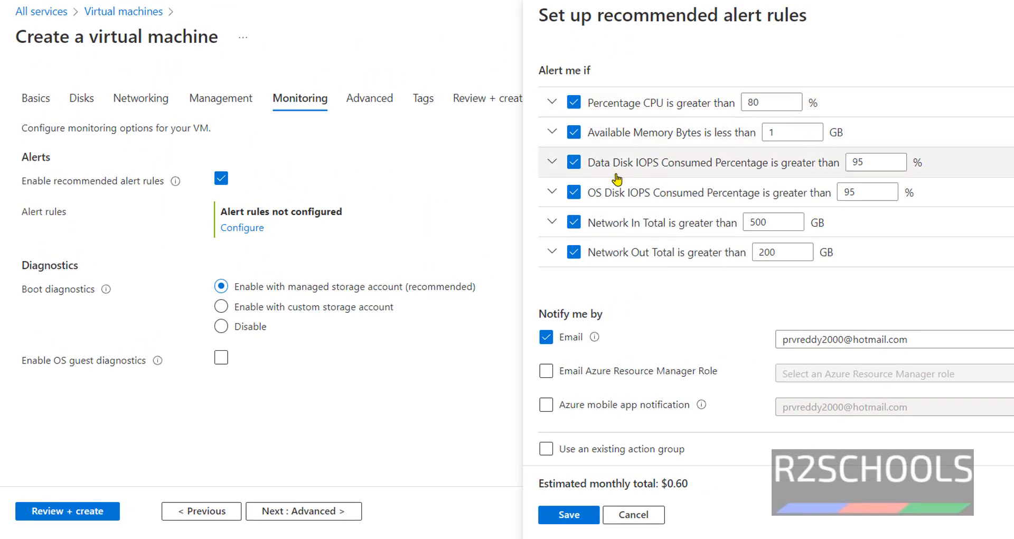
mouse_move(689, 288)
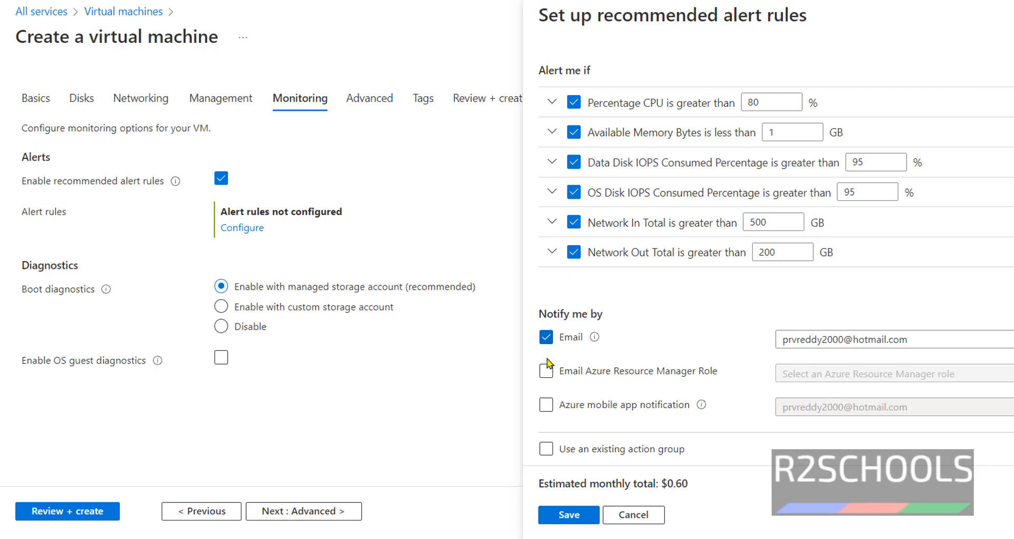
left_click(546, 370)
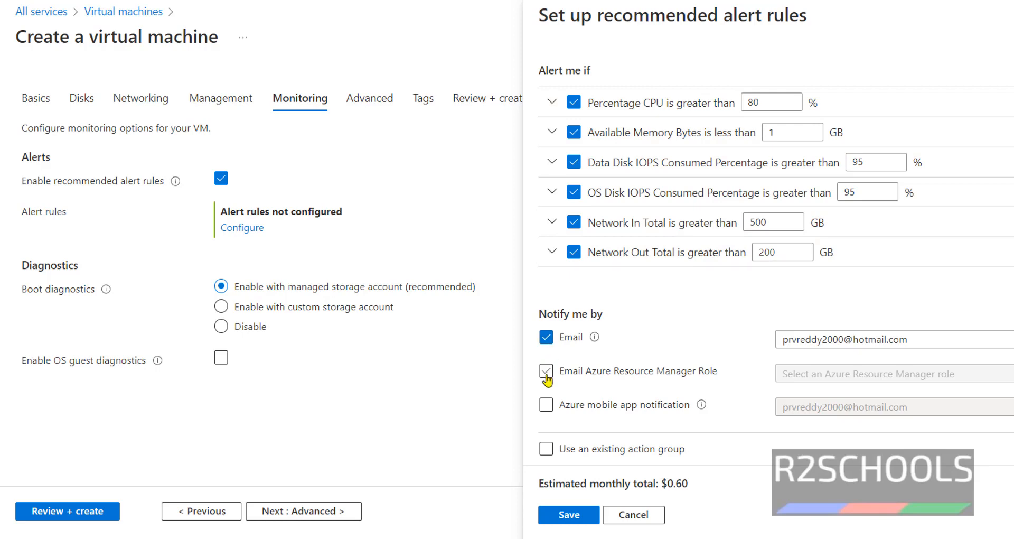
left_click(546, 370)
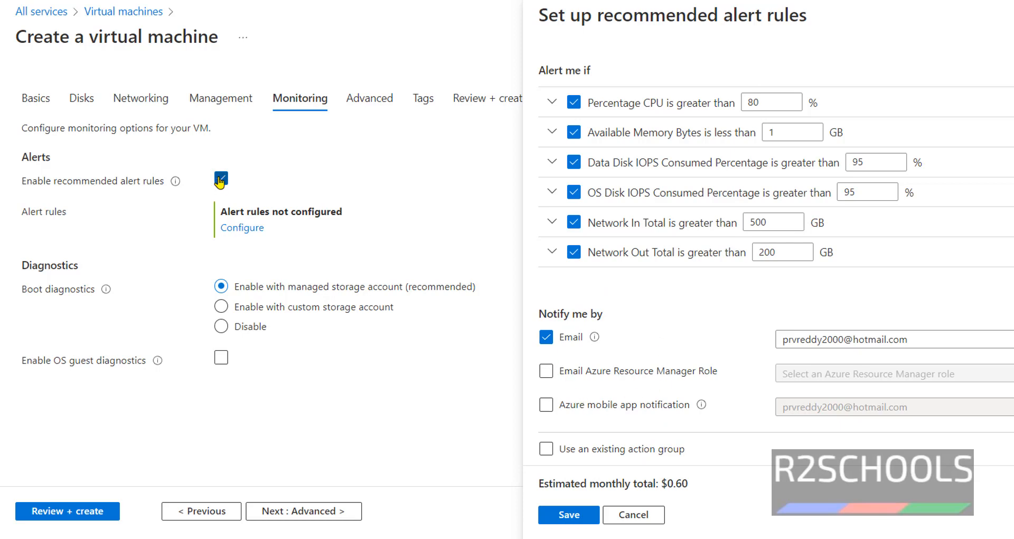
left_click(220, 178)
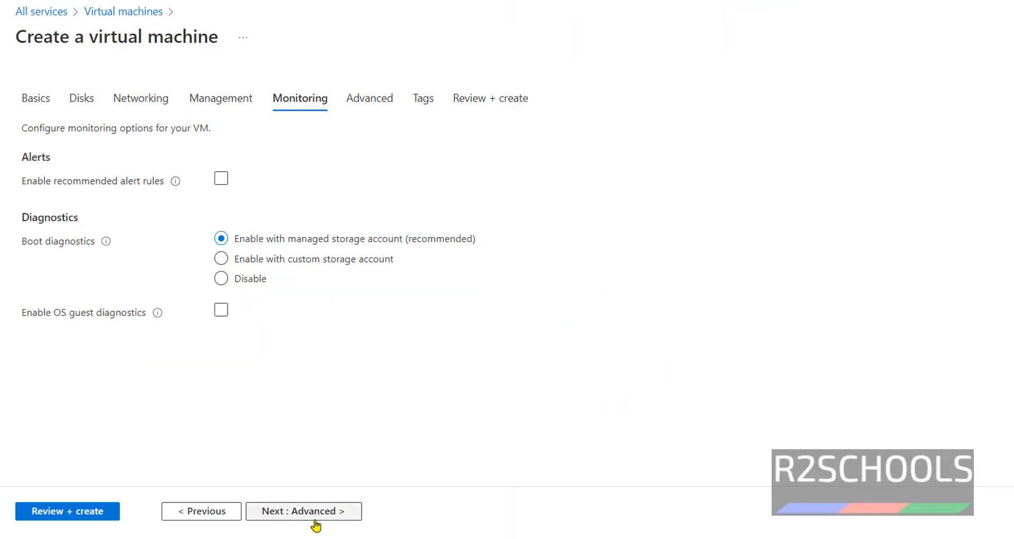
- Browse the extension catalogue on Advanced without installing any, then continue to Tags
left_click(303, 526)
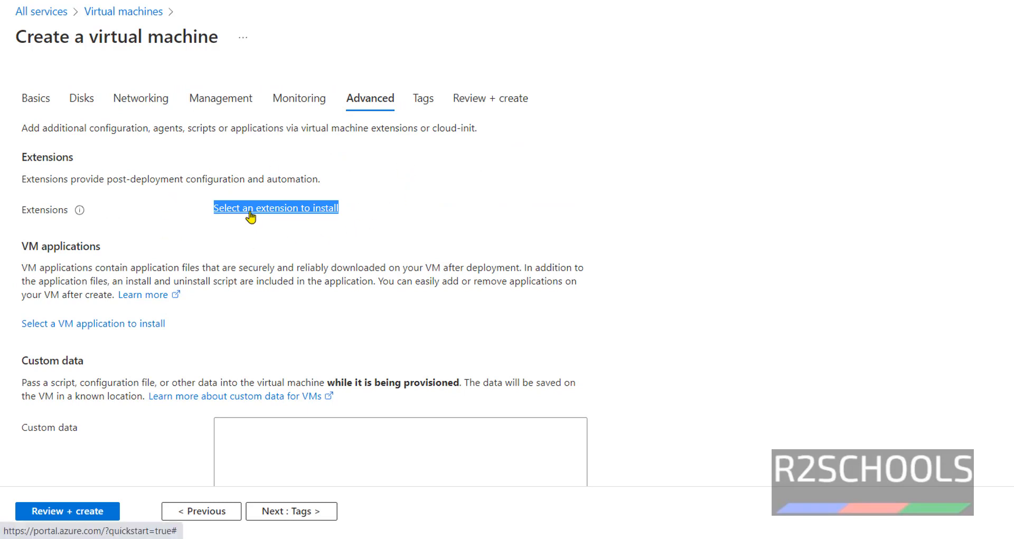
left_click(276, 207)
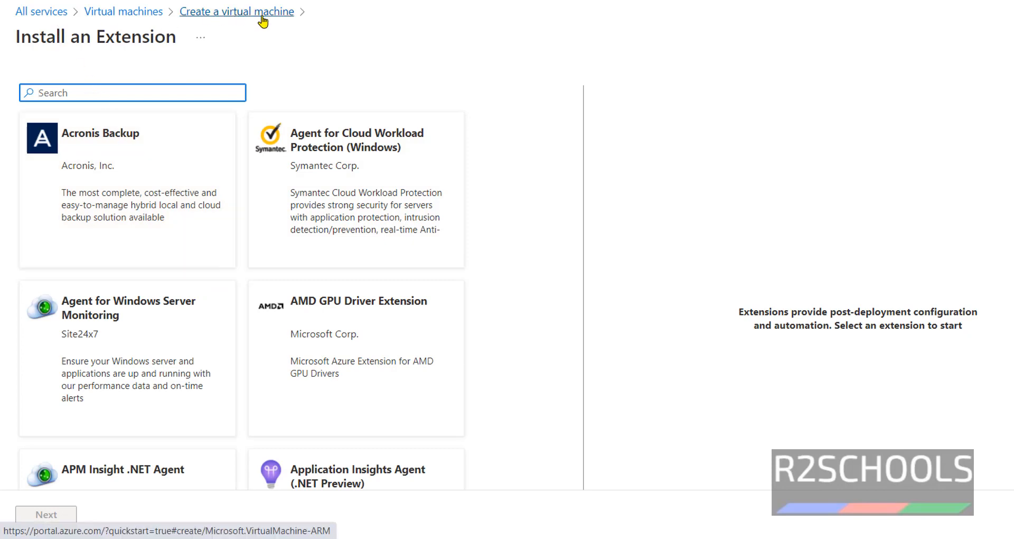
left_click(236, 10)
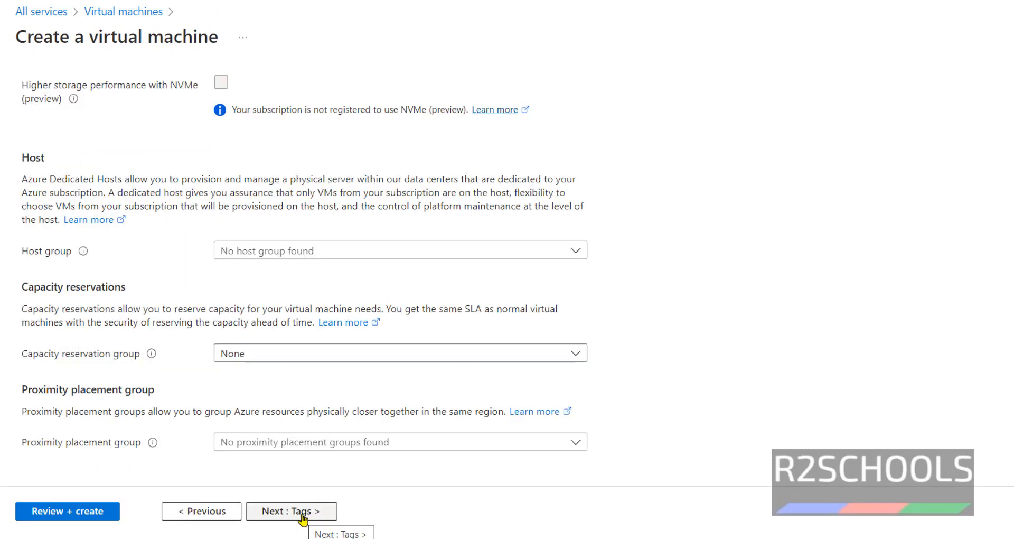
left_click(291, 511)
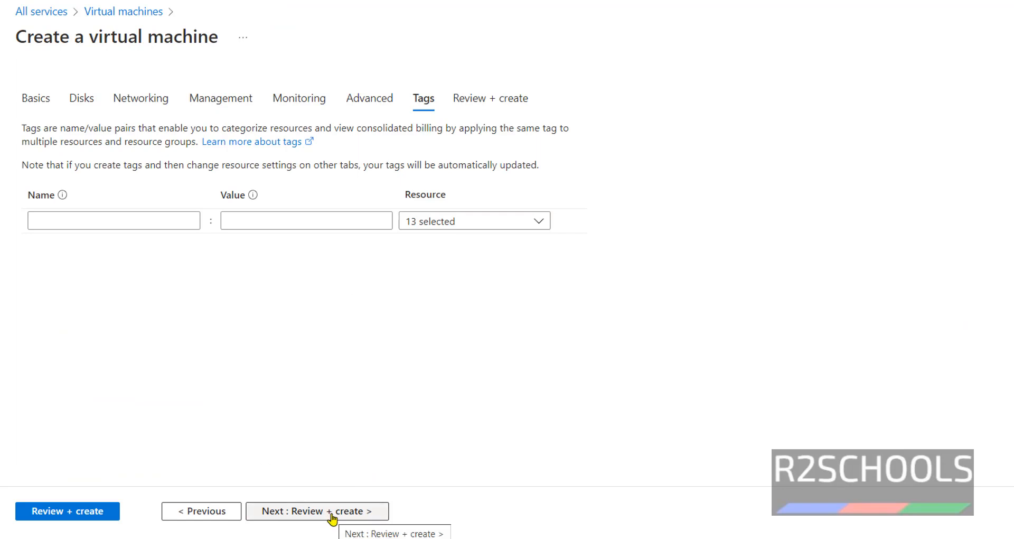
- Go to Review + create and scroll through the validated configuration summary
left_click(319, 526)
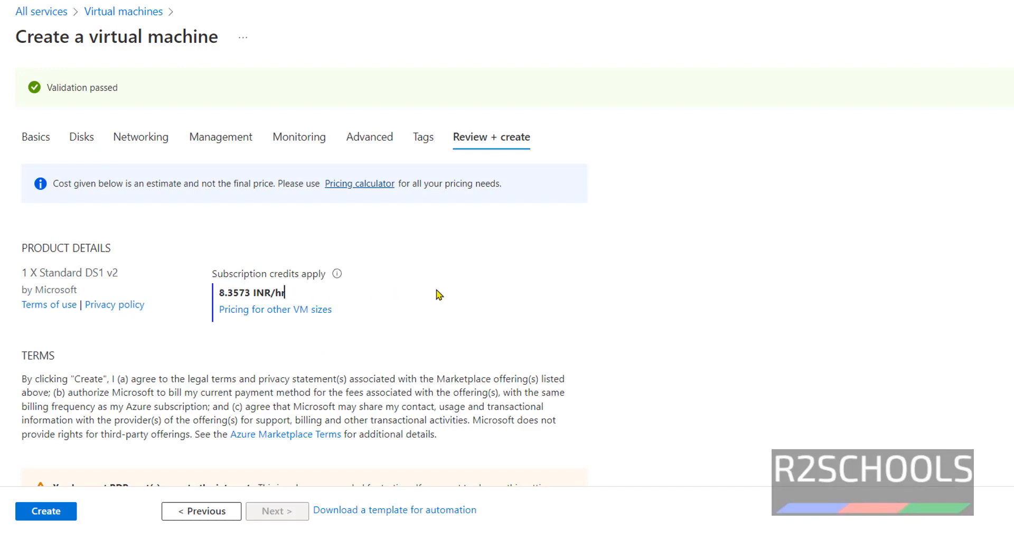
scroll("down", 3)
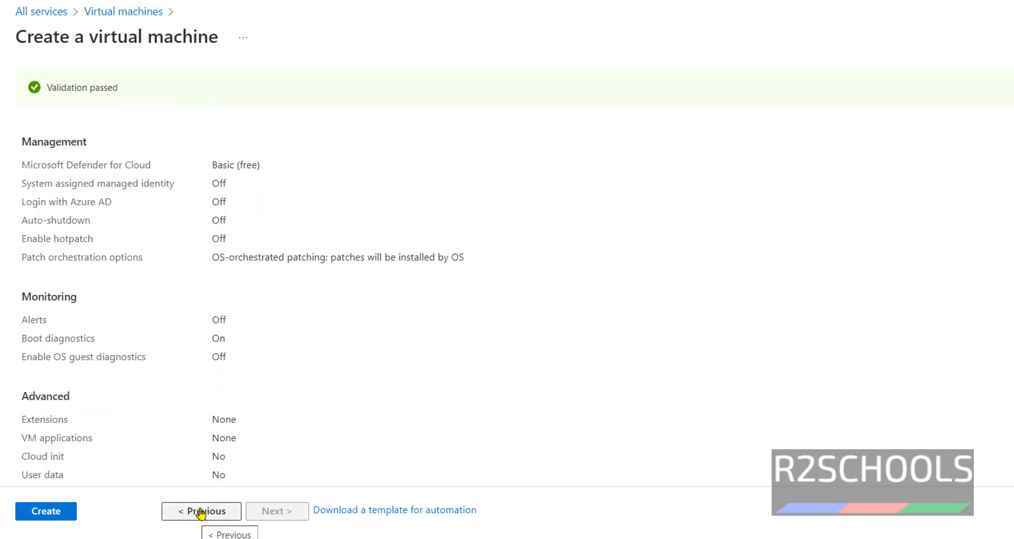
mouse_move(40, 515)
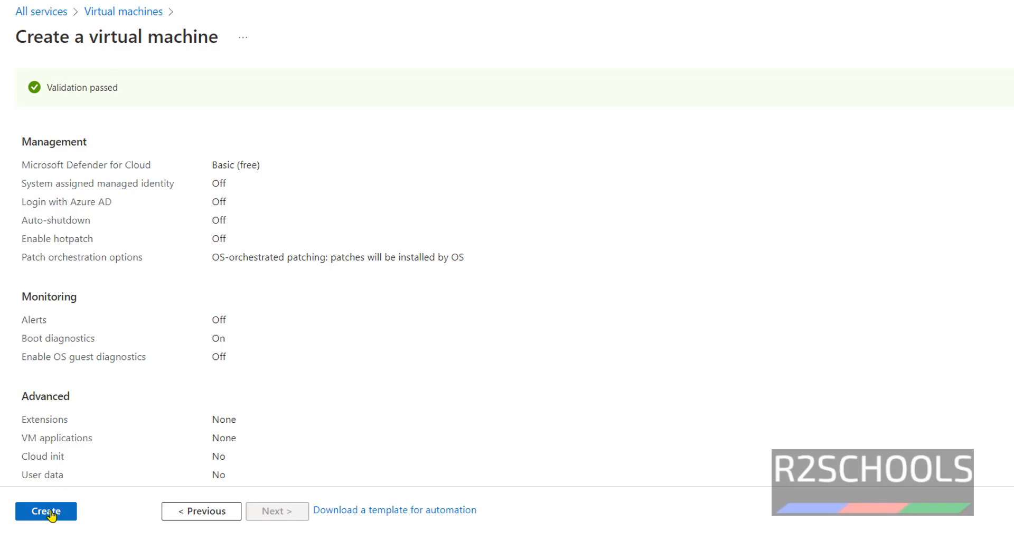
mouse_move(122, 193)
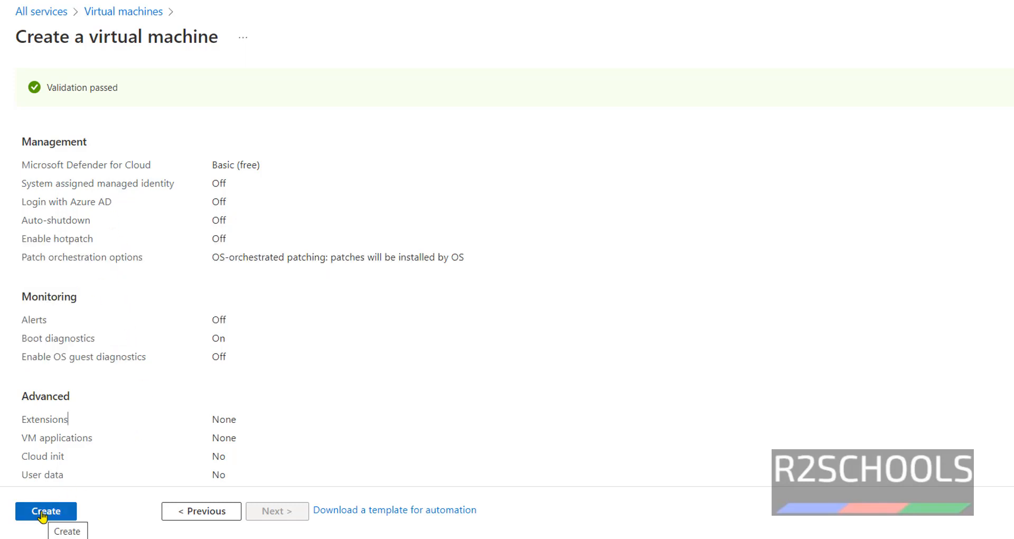
- Deploy win2022, expand Deployment details and select the 'Your deployment is complete' heading
left_click(45, 511)
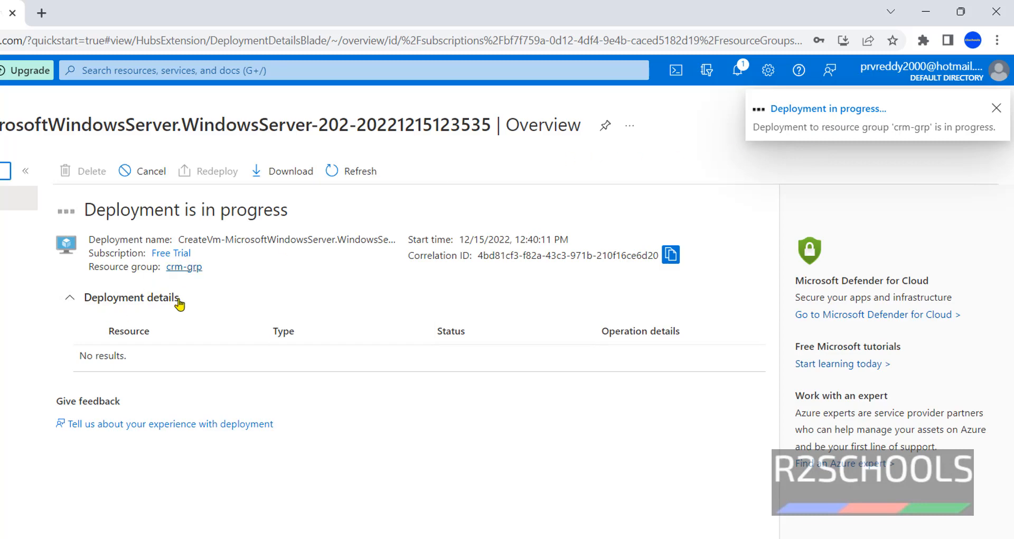
left_click(995, 107)
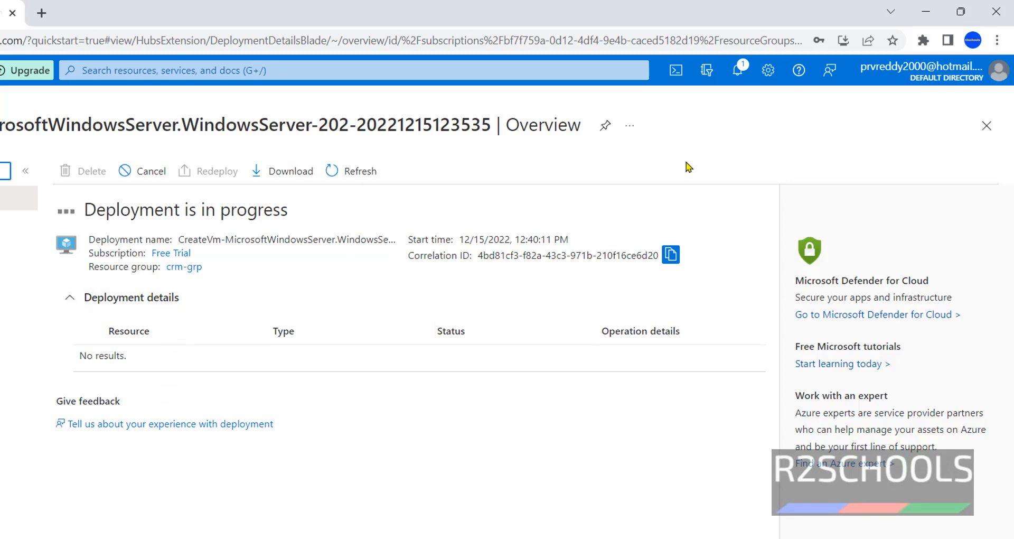
mouse_move(664, 190)
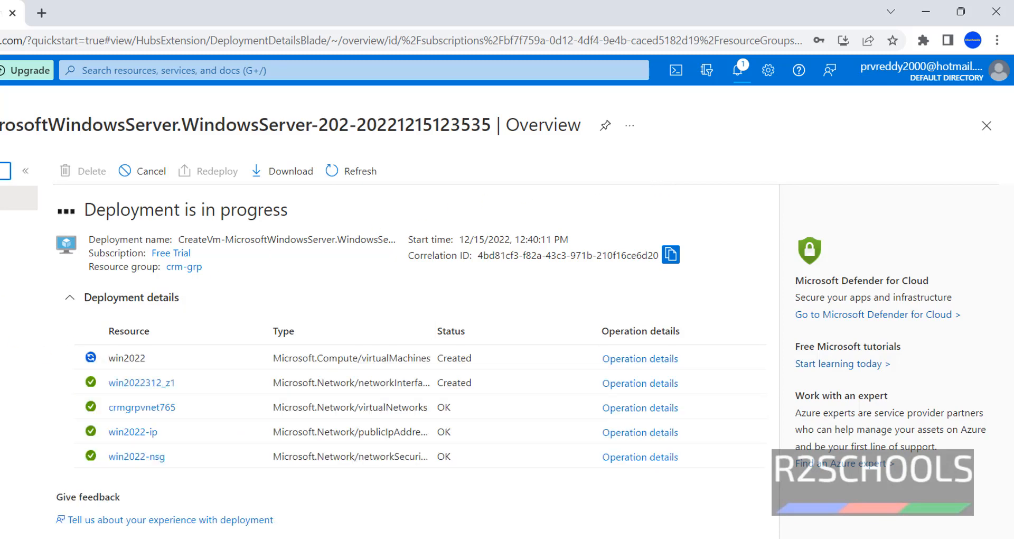
mouse_move(112, 424)
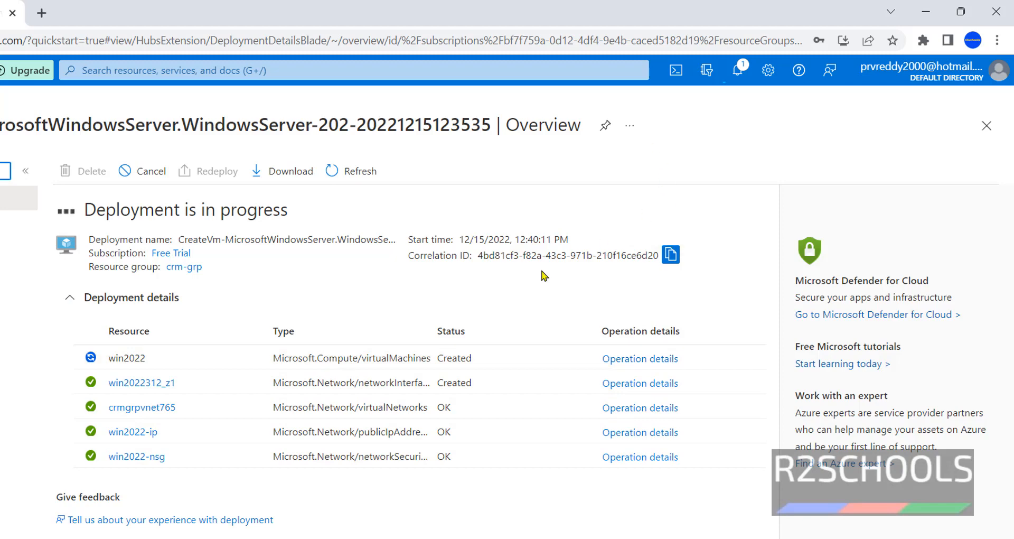
mouse_move(149, 461)
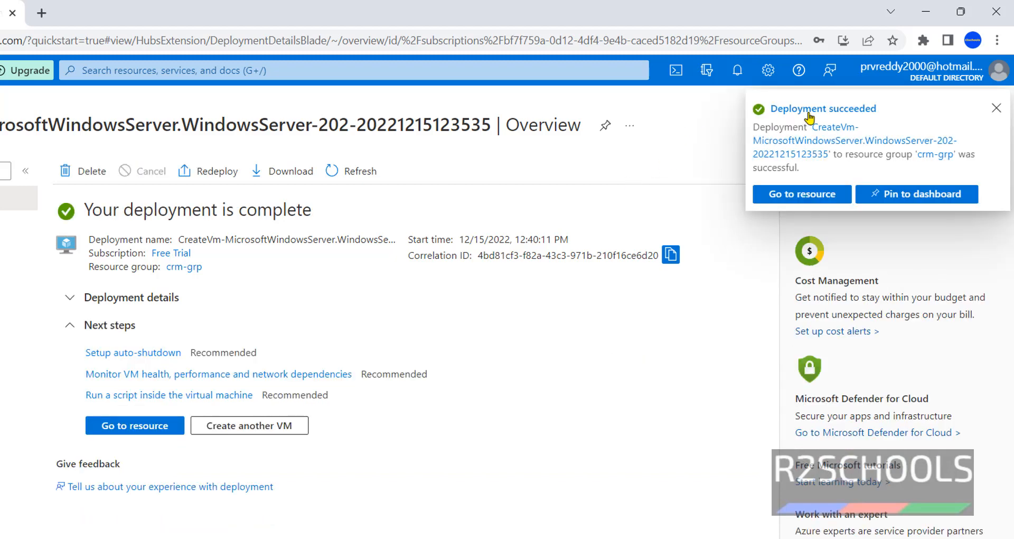
mouse_move(716, 173)
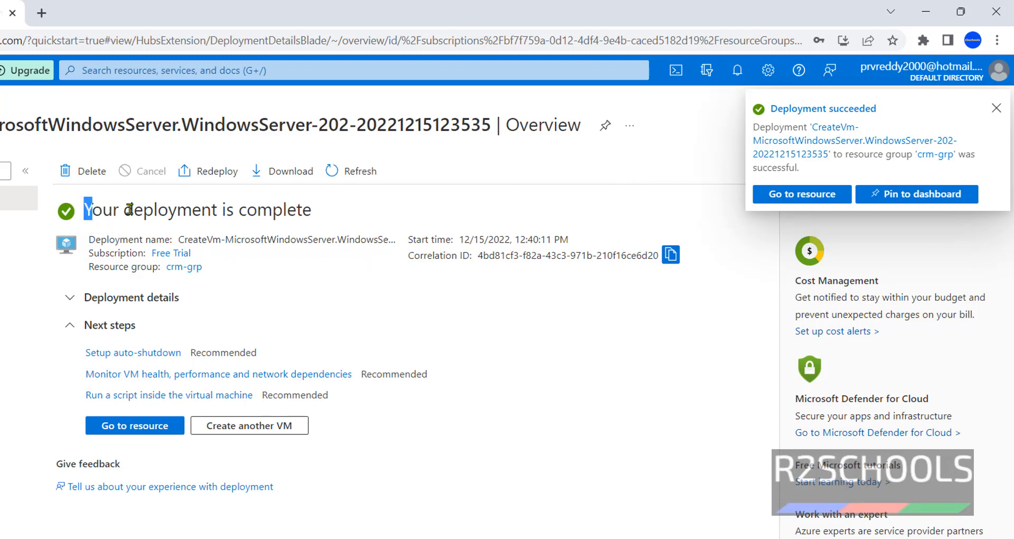
triple_click(196, 209)
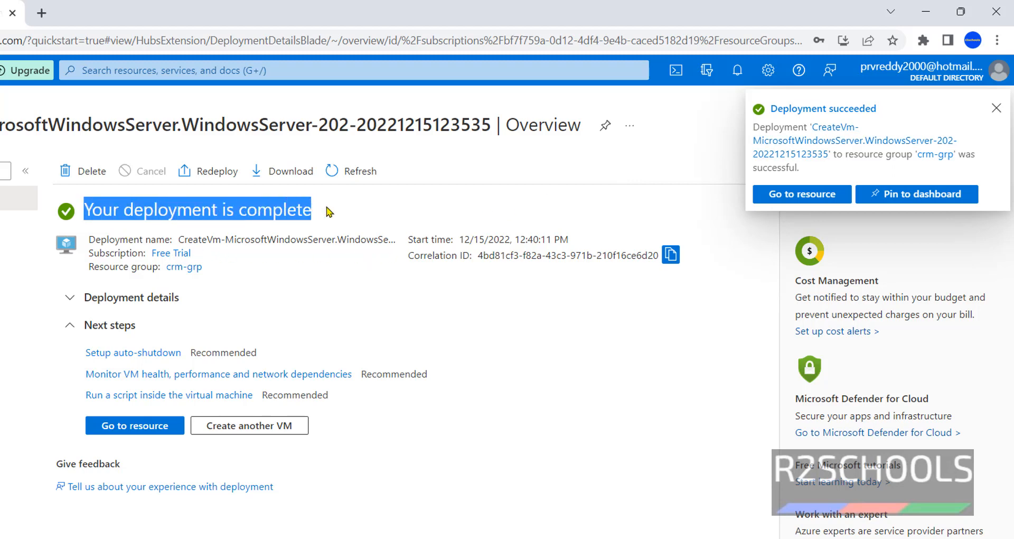
mouse_move(137, 466)
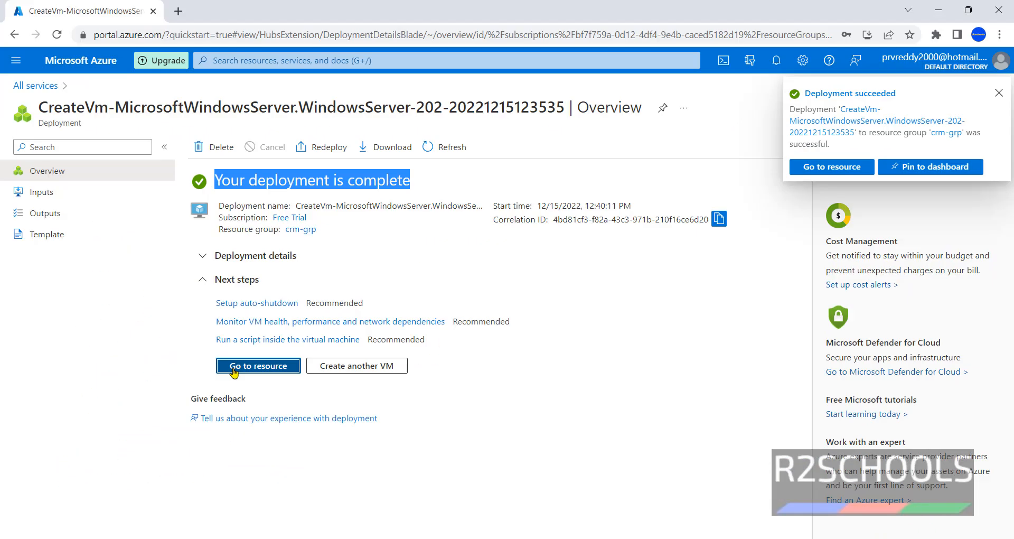
- Go to the deployed win2022 VM, dismiss the notification, and review its Essentials and Properties showing IP 20.234.67.208
left_click(258, 366)
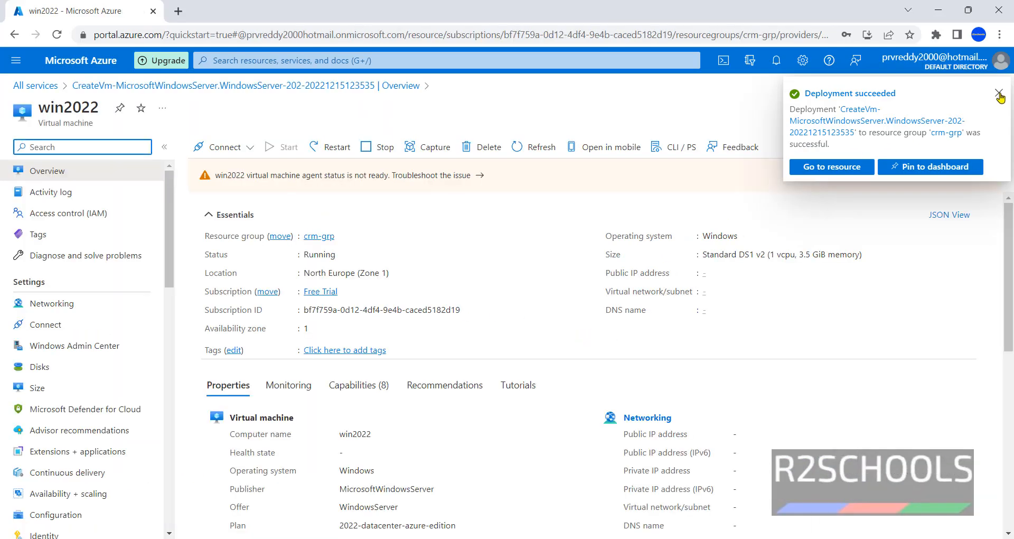
left_click(997, 95)
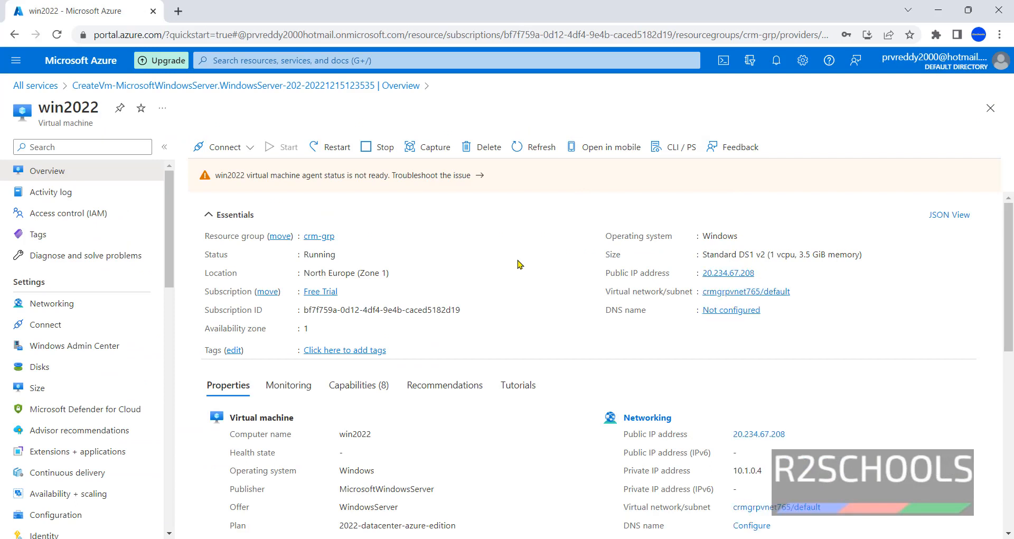
mouse_move(699, 193)
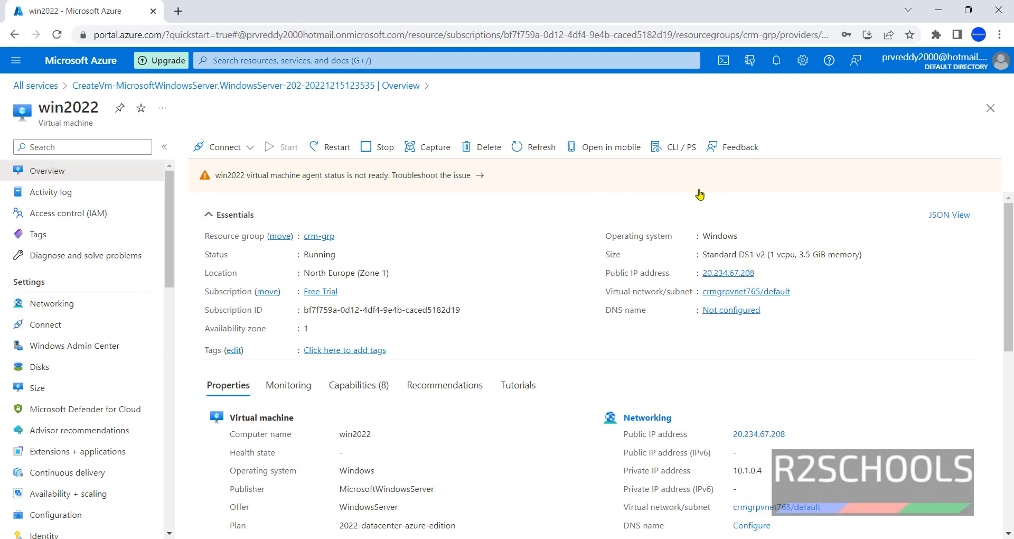
mouse_move(824, 357)
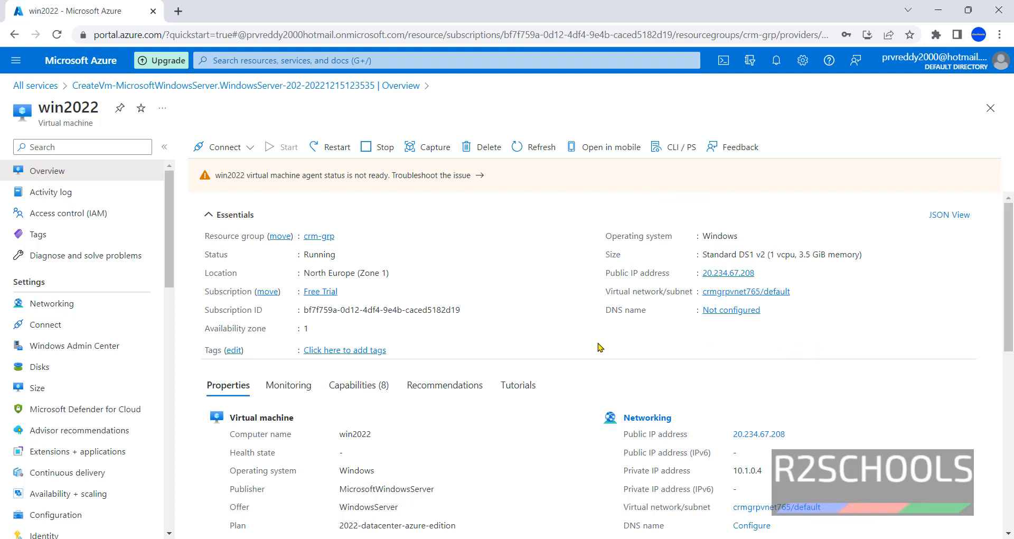
mouse_move(653, 202)
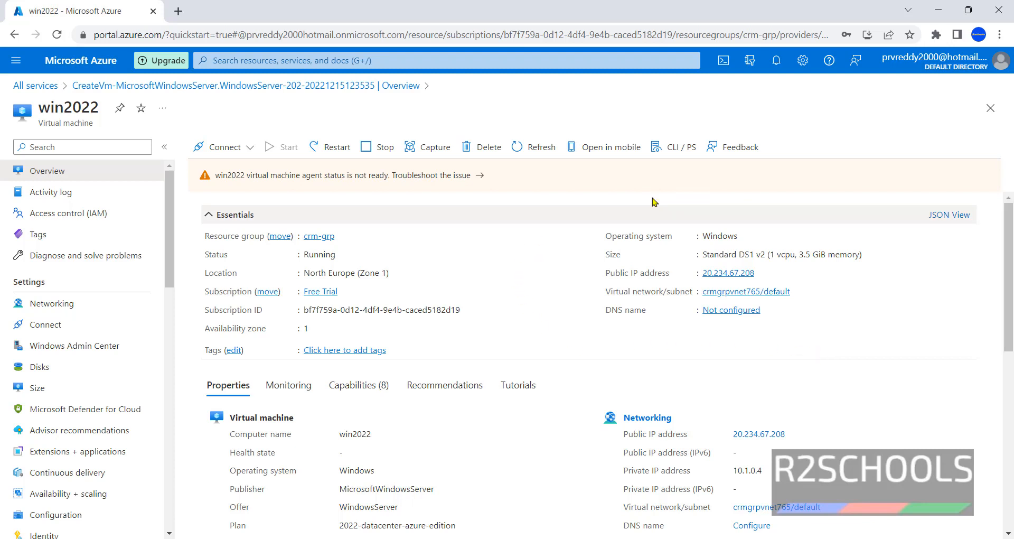
mouse_move(72, 177)
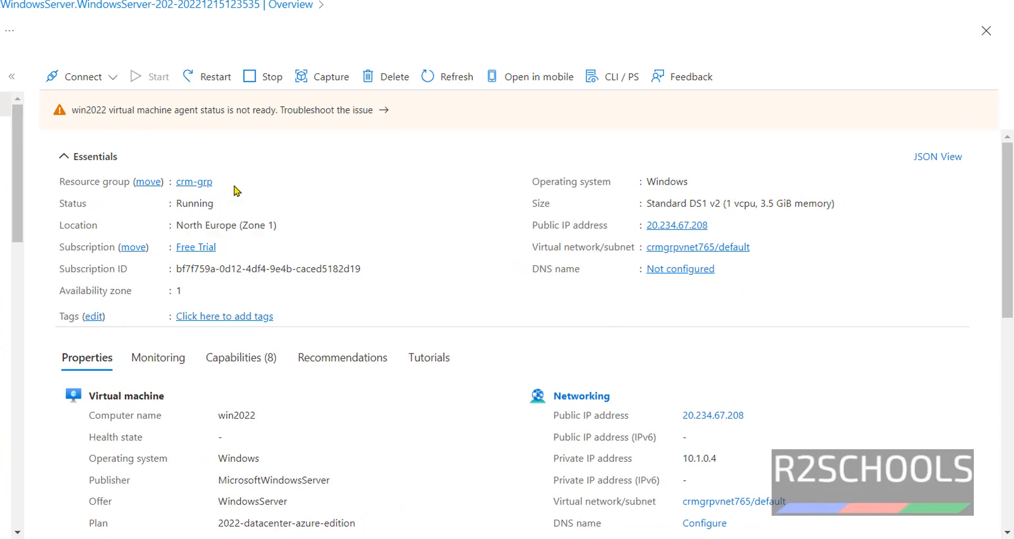
mouse_move(227, 215)
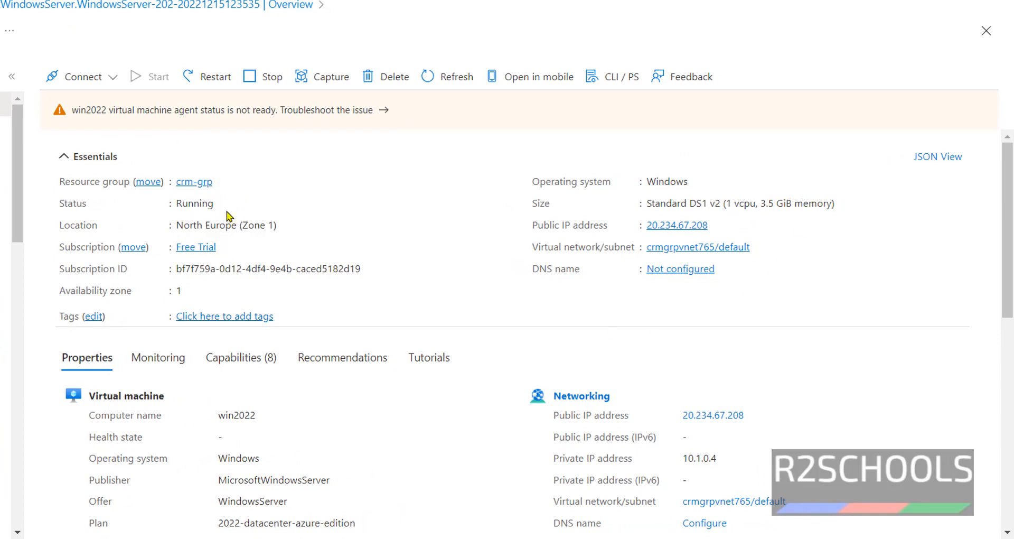
mouse_move(132, 89)
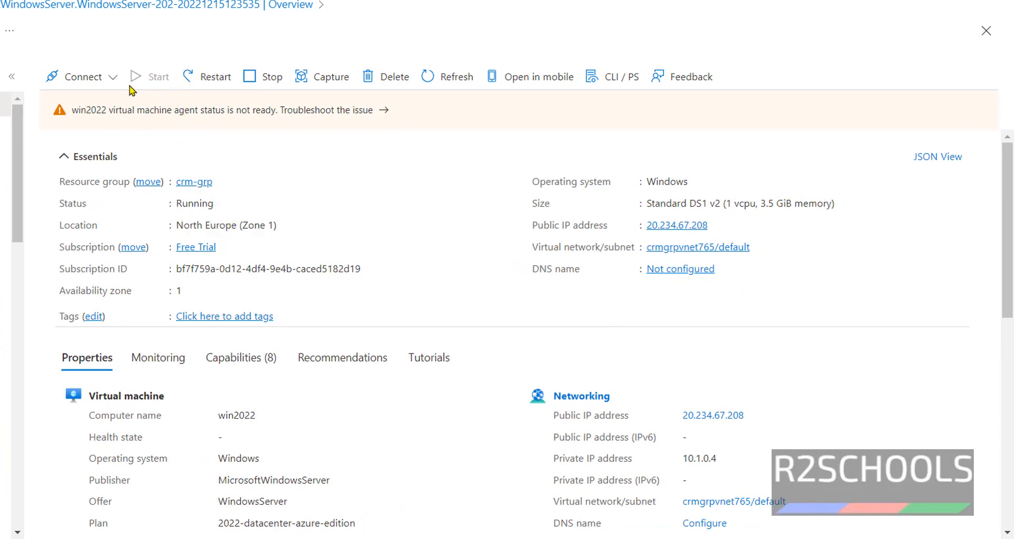
mouse_move(163, 61)
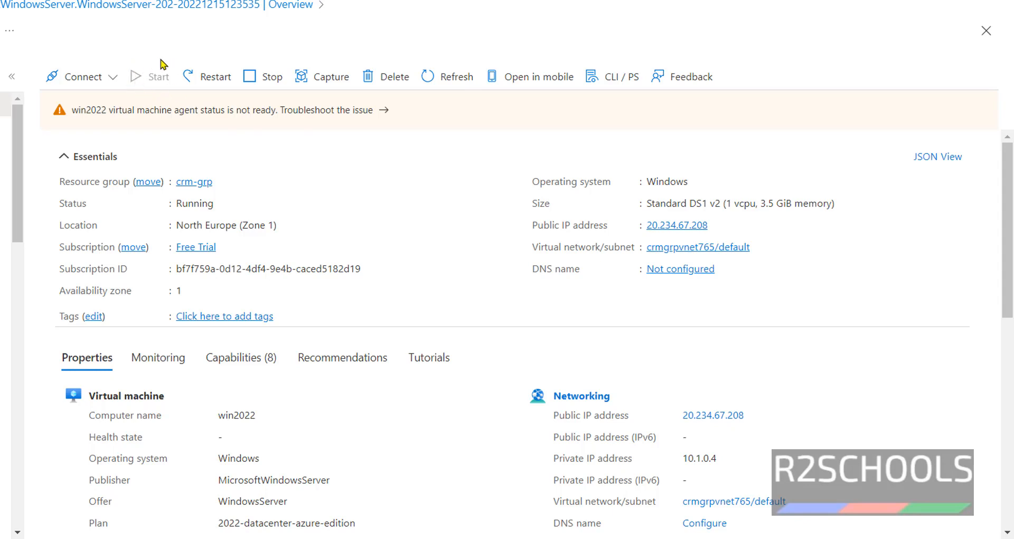
mouse_move(170, 87)
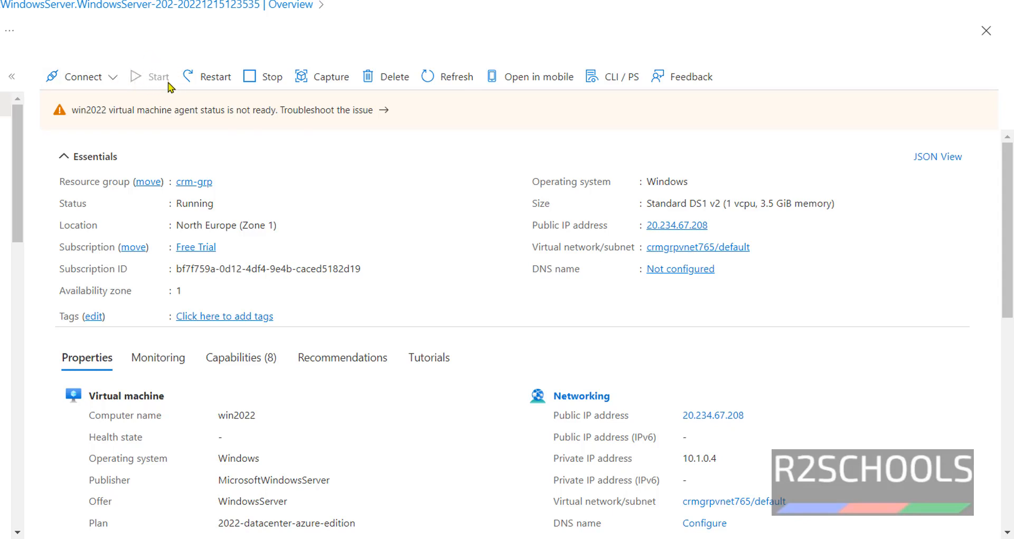
mouse_move(158, 58)
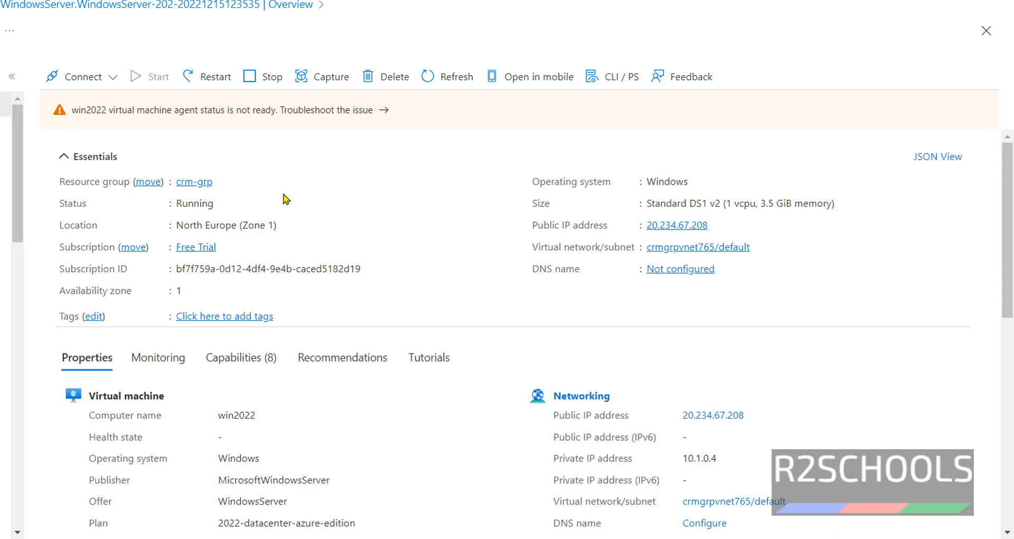
mouse_move(234, 262)
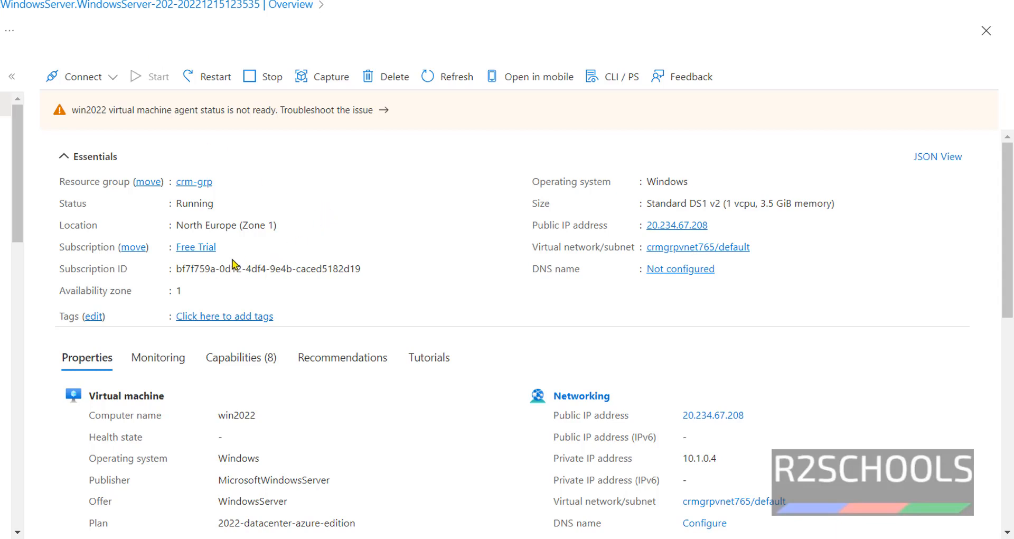
mouse_move(213, 289)
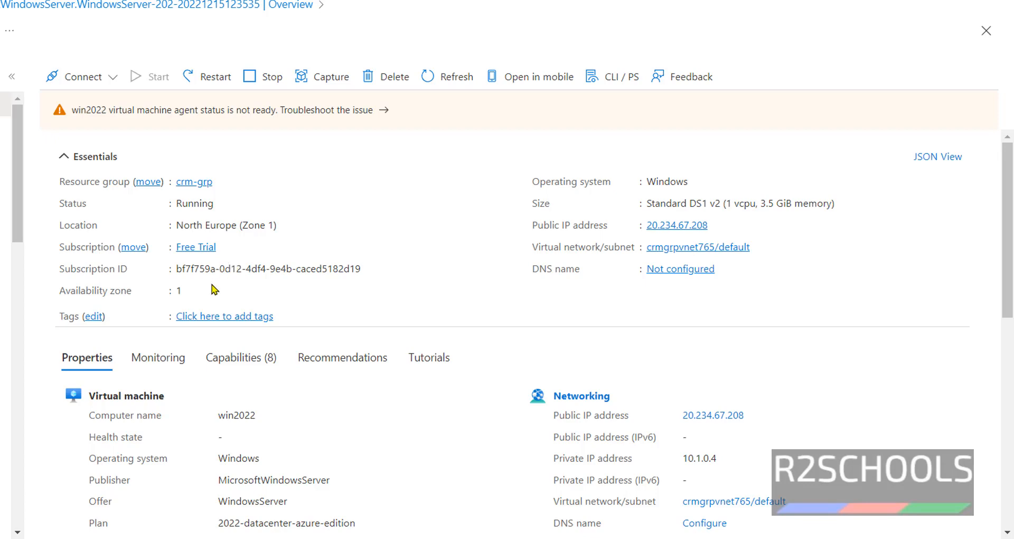
scroll("down", 3)
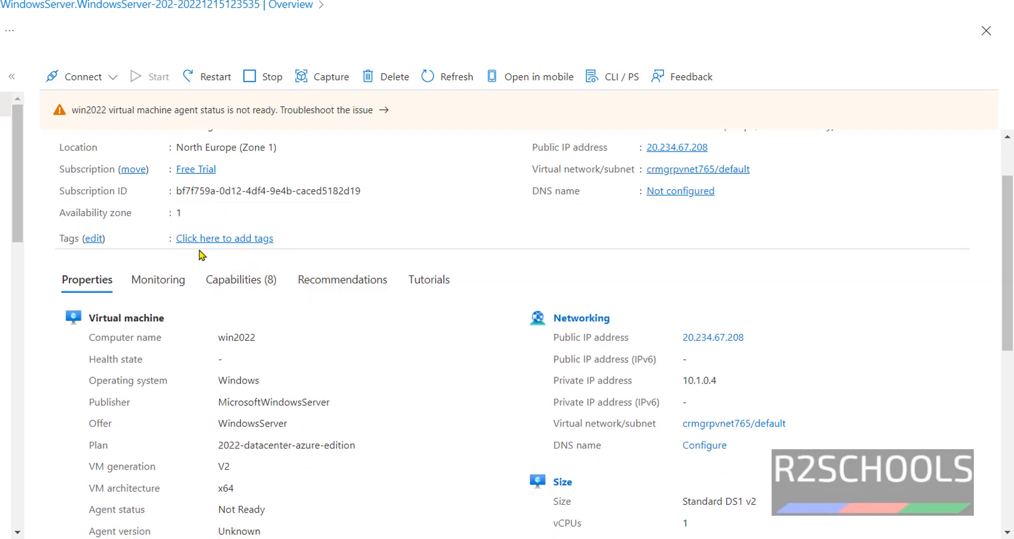
mouse_move(262, 242)
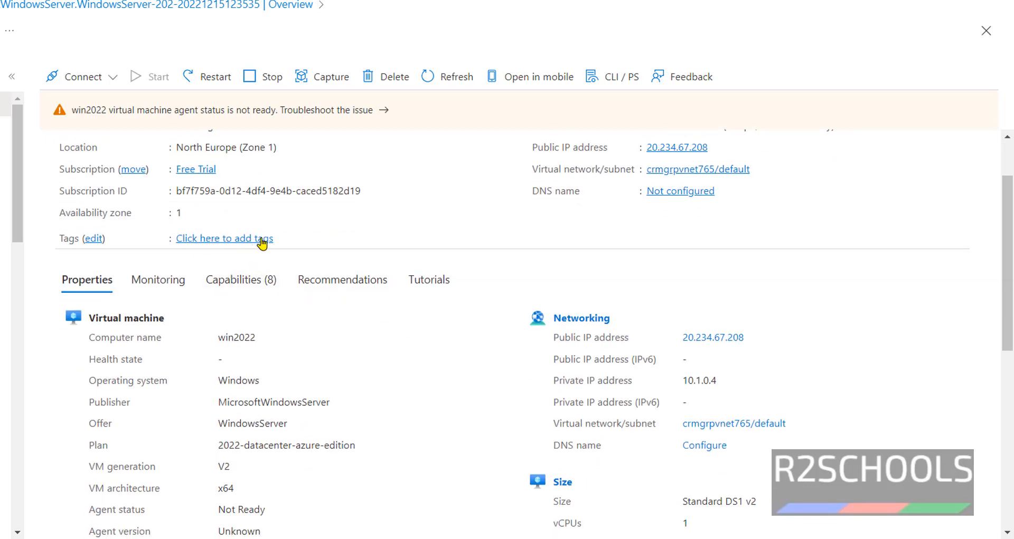
scroll("down", 3)
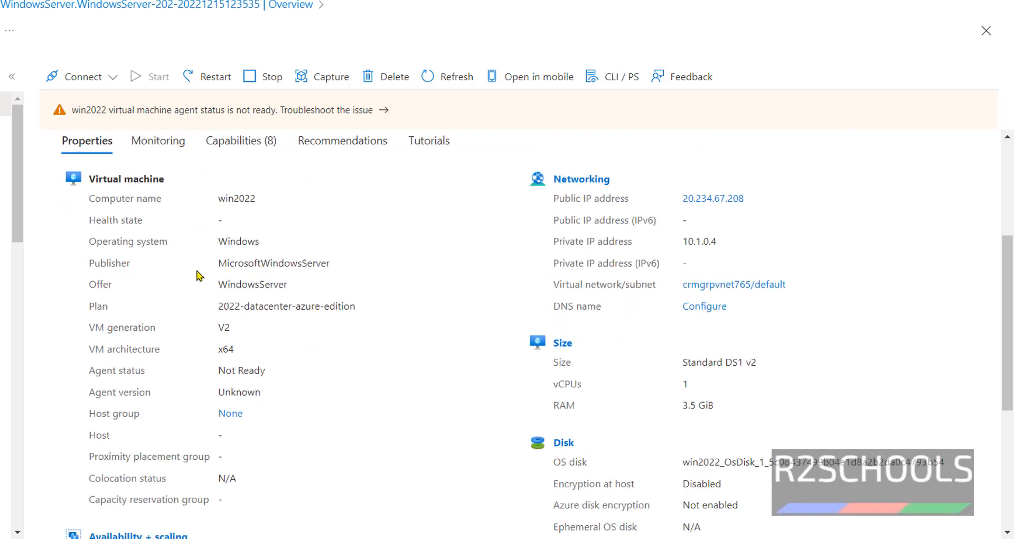
scroll("down", 3)
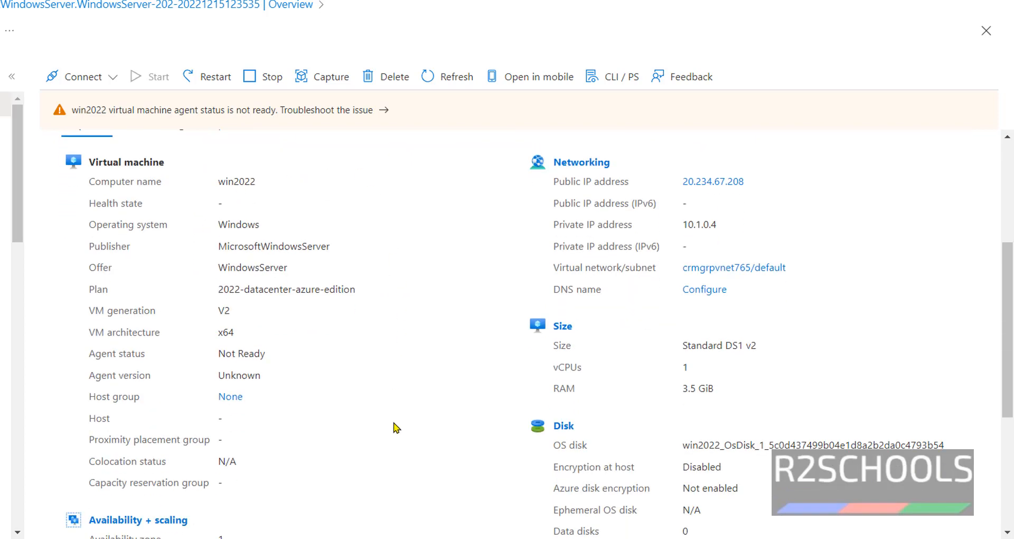